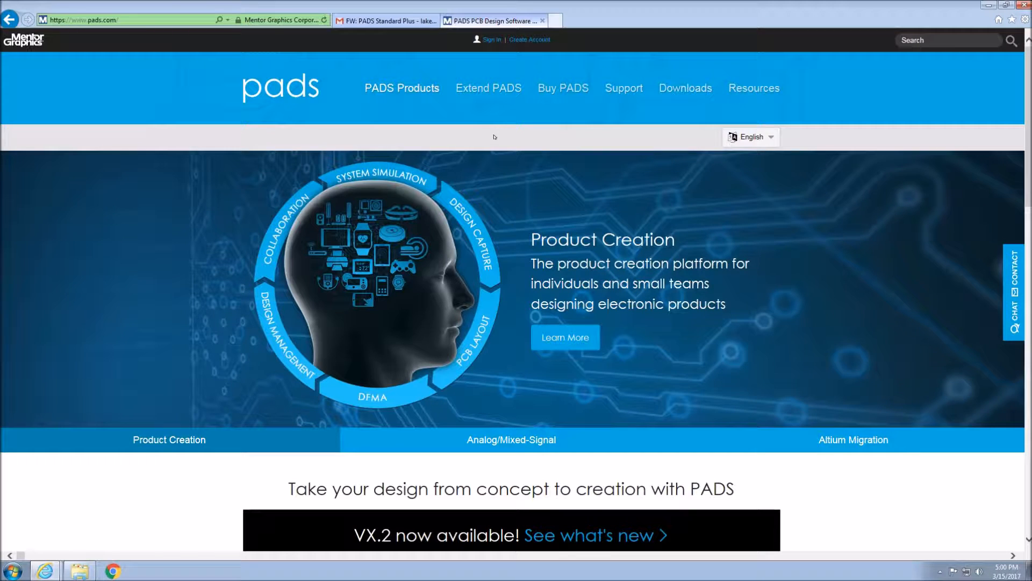
{"action": "mouse_move", "coordinate": [684, 87]}
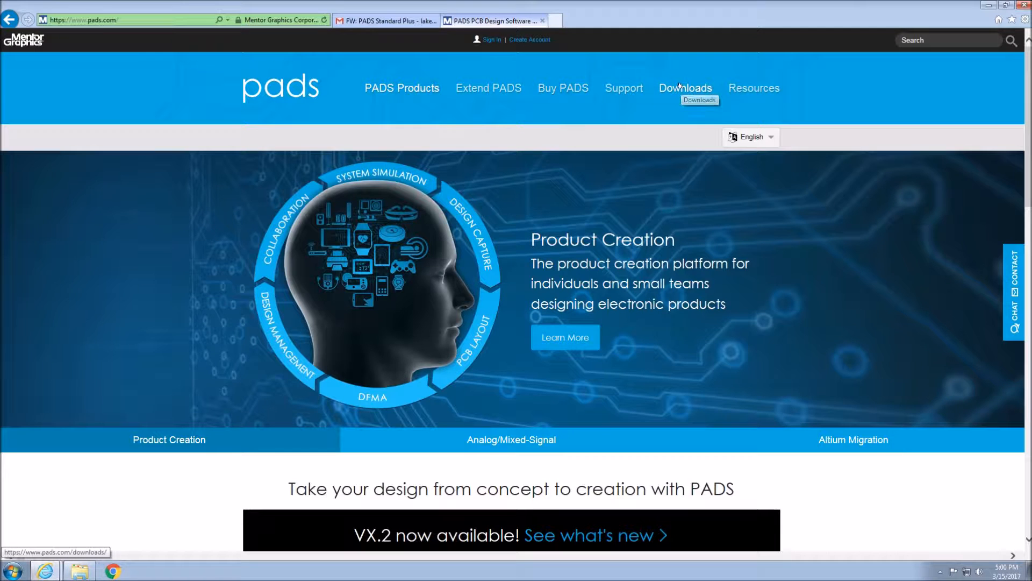
Go to Downloads and open the PADS Standard Plus Evaluation page
{"action": "left_click", "coordinate": [685, 87]}
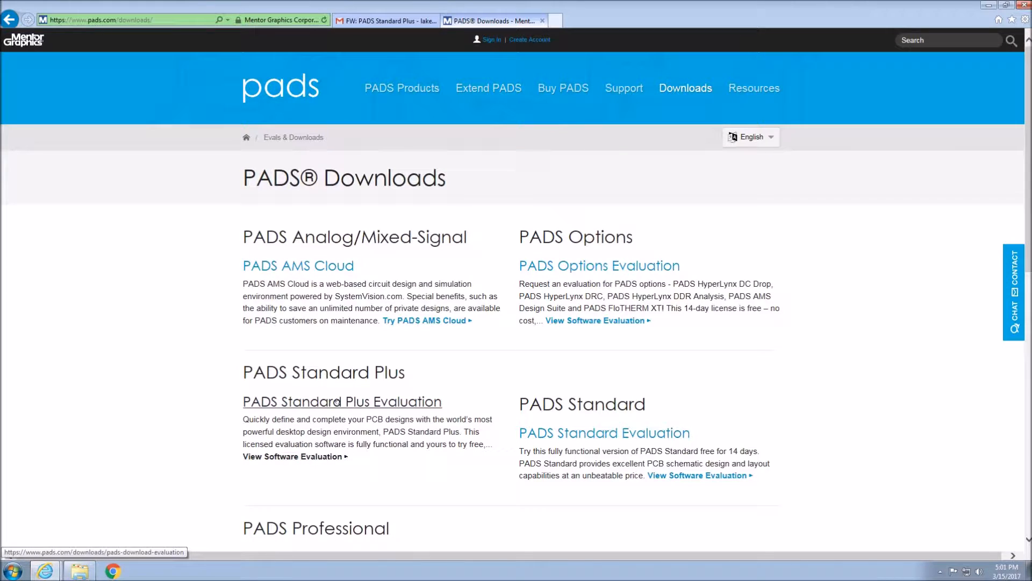
{"action": "left_click", "coordinate": [342, 402]}
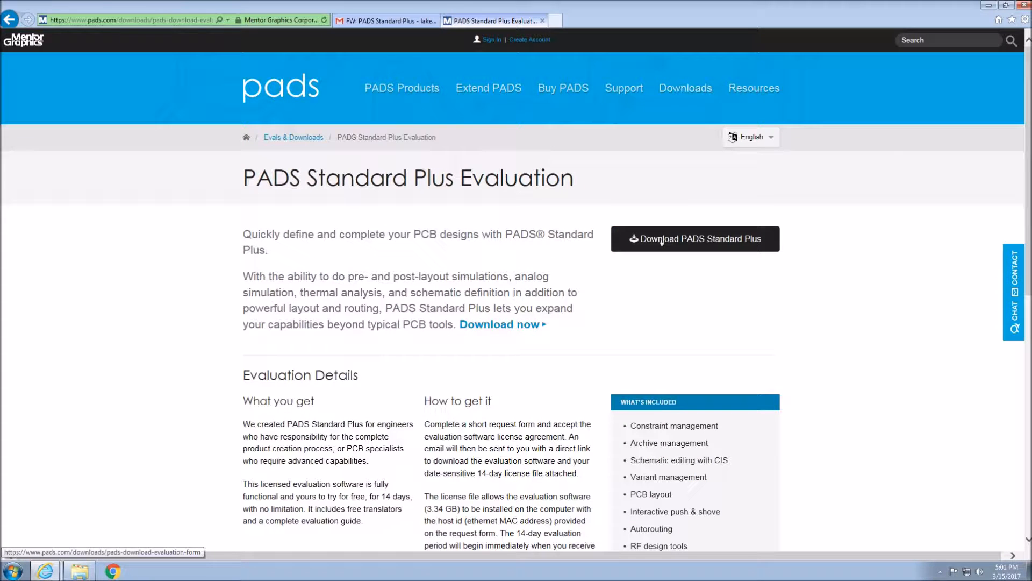
{"action": "left_click", "coordinate": [695, 238]}
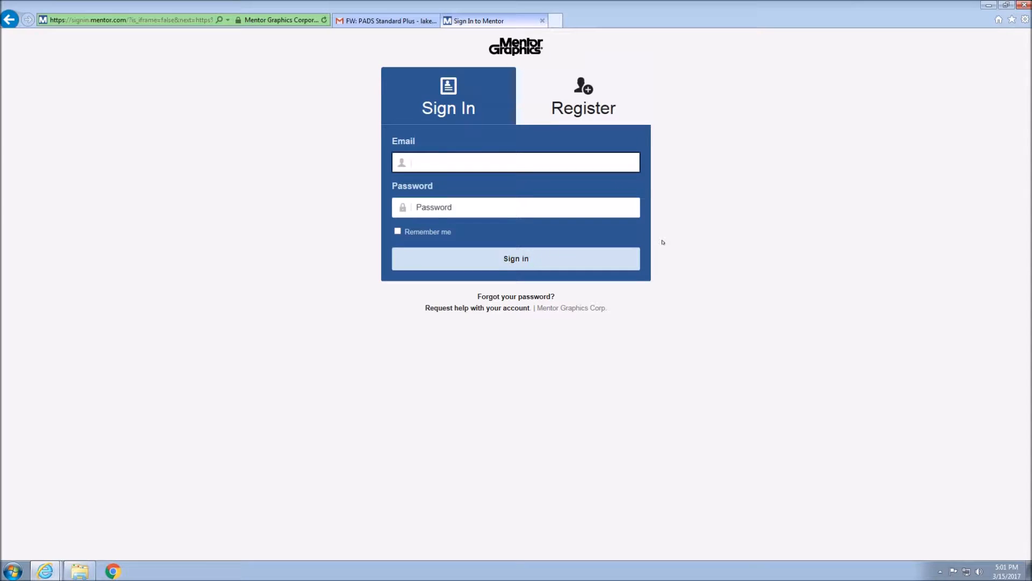
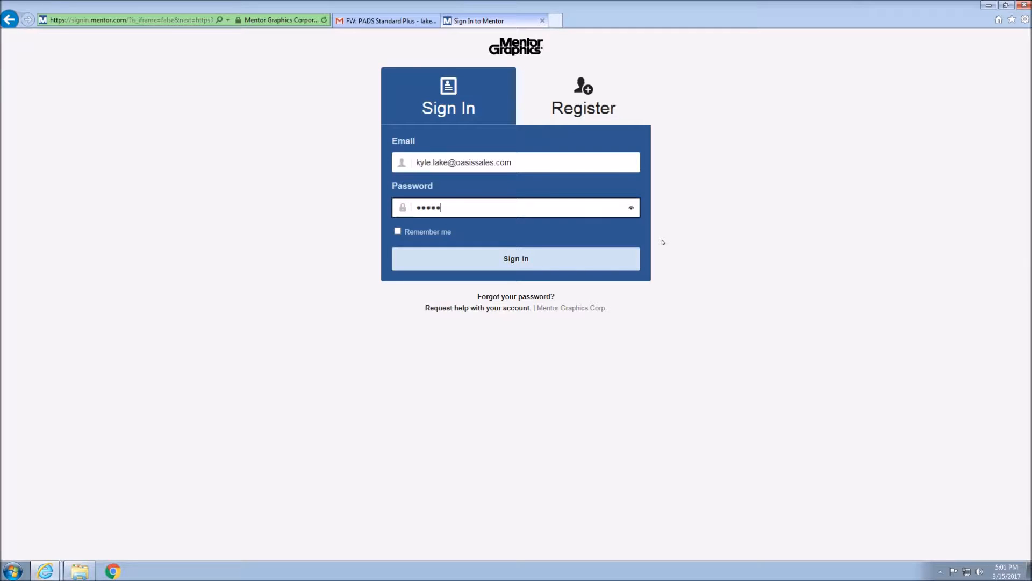
{"action": "left_click", "coordinate": [516, 258]}
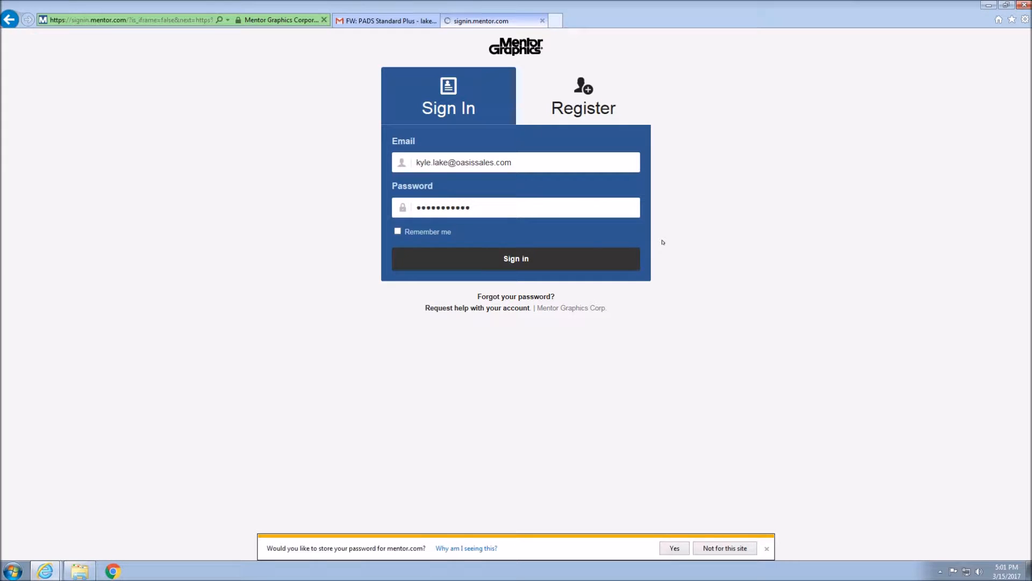
{"action": "left_click", "coordinate": [515, 258]}
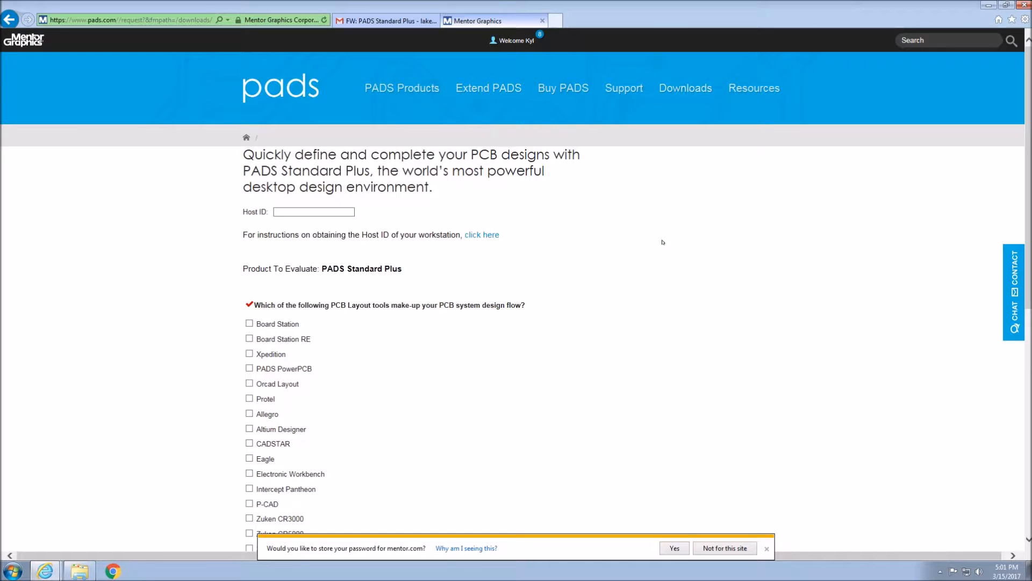
Look up the host ID in cmd.exe and submit the Standard Plus evaluation form
{"action": "scroll", "scroll_direction": "down", "scroll_amount": 3}
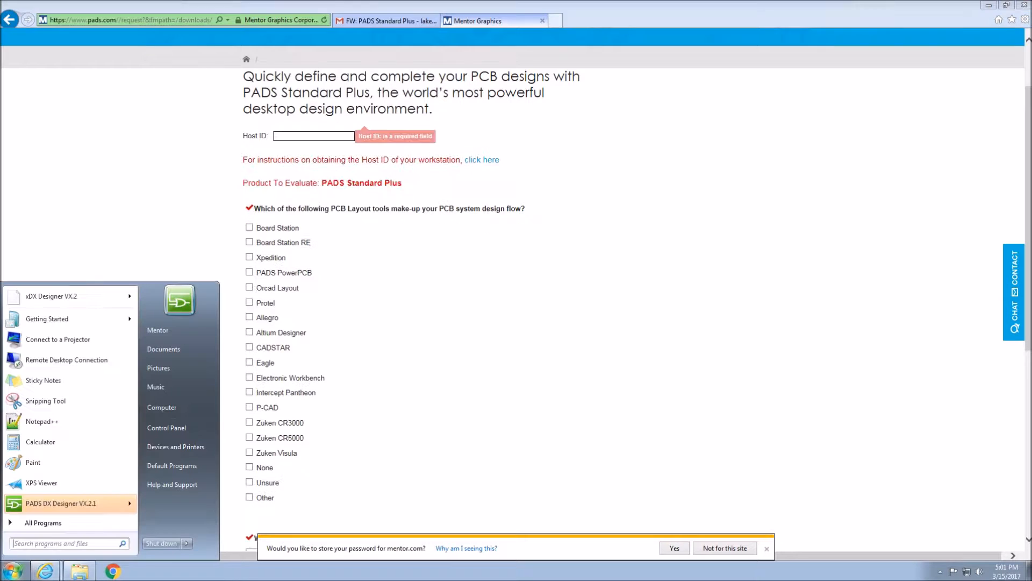
{"action": "type", "text": "cmd"}
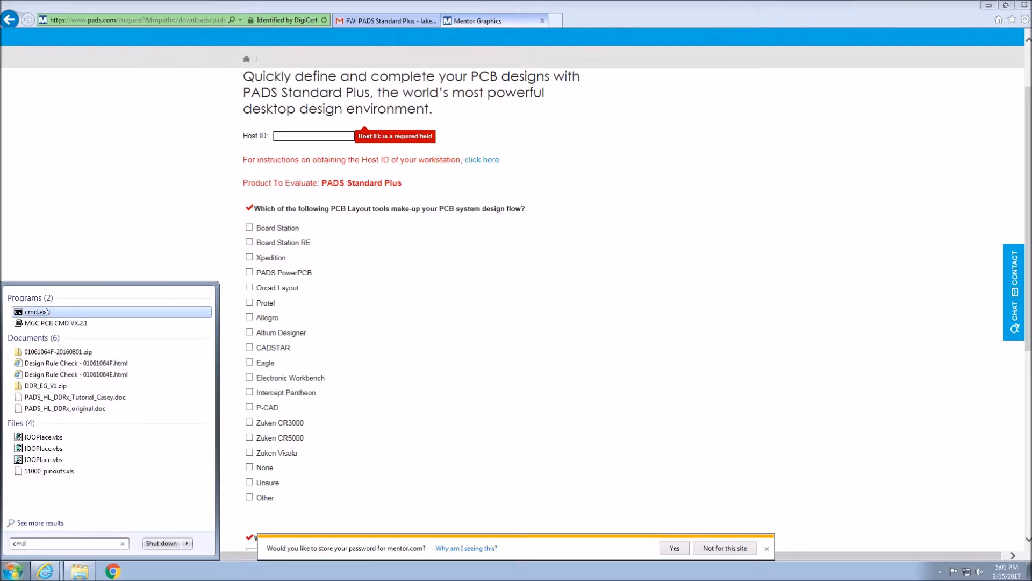
{"action": "left_click", "coordinate": [35, 312]}
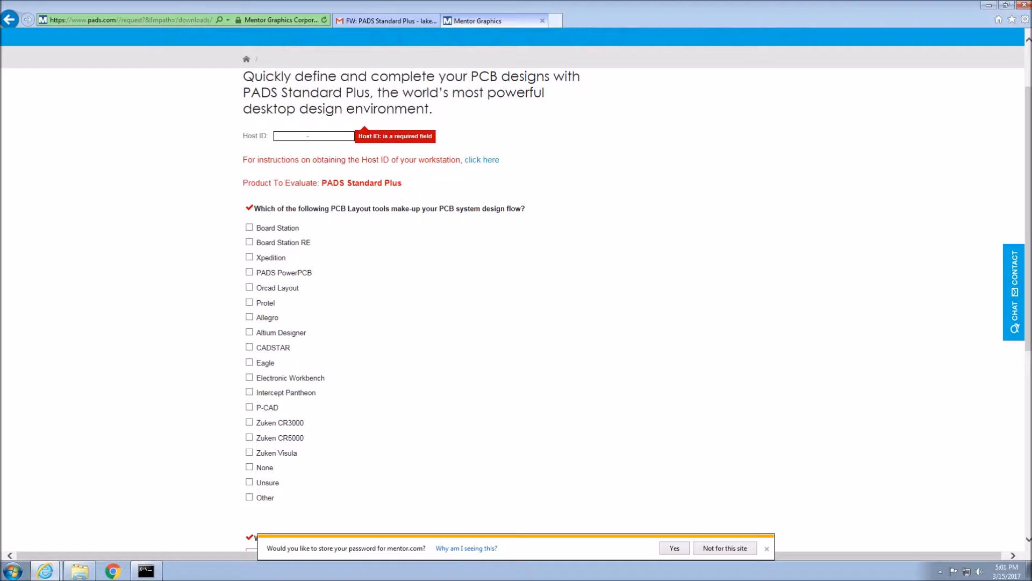
{"action": "scroll", "scroll_direction": "down", "scroll_amount": 3}
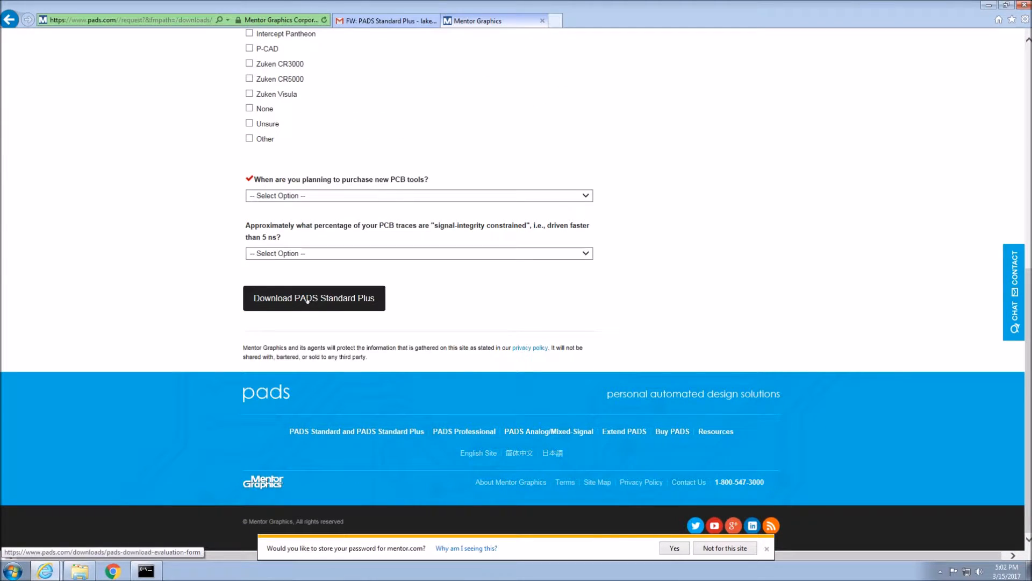
{"action": "left_click", "coordinate": [385, 20]}
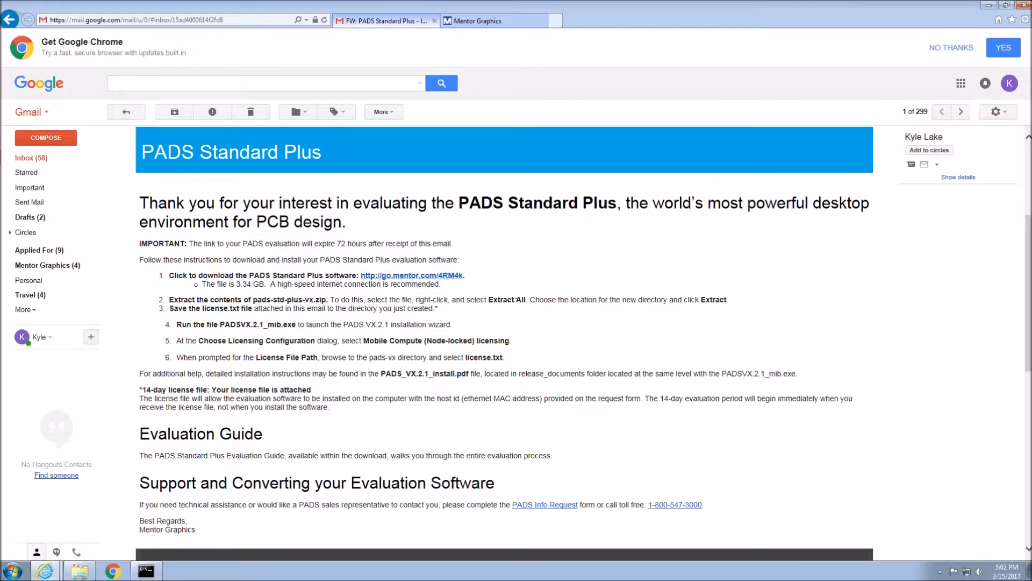
Save the PADS Standard Plus software zip from the email link and download license.txt
{"action": "left_click", "coordinate": [411, 275]}
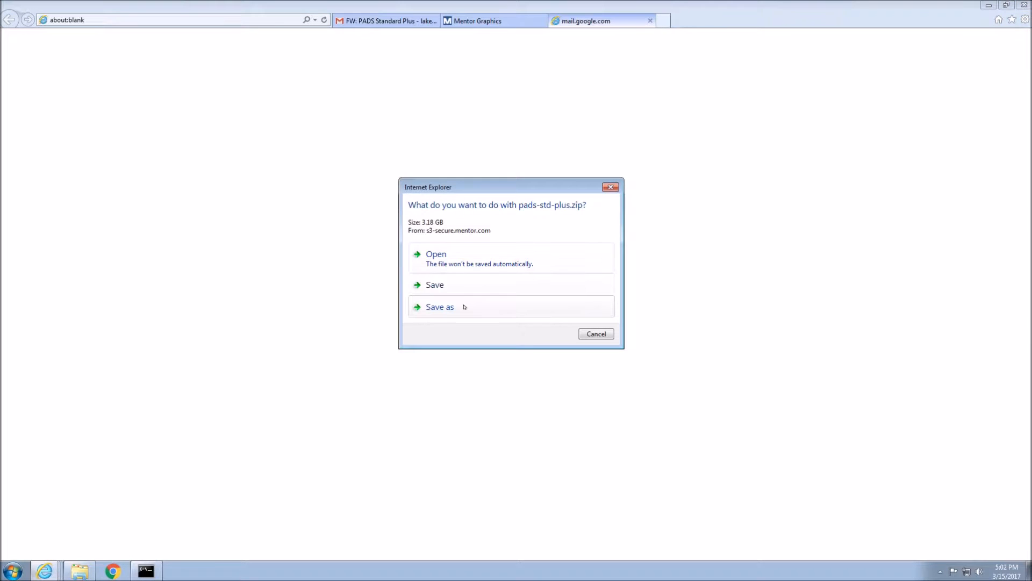
{"action": "left_click", "coordinate": [439, 307]}
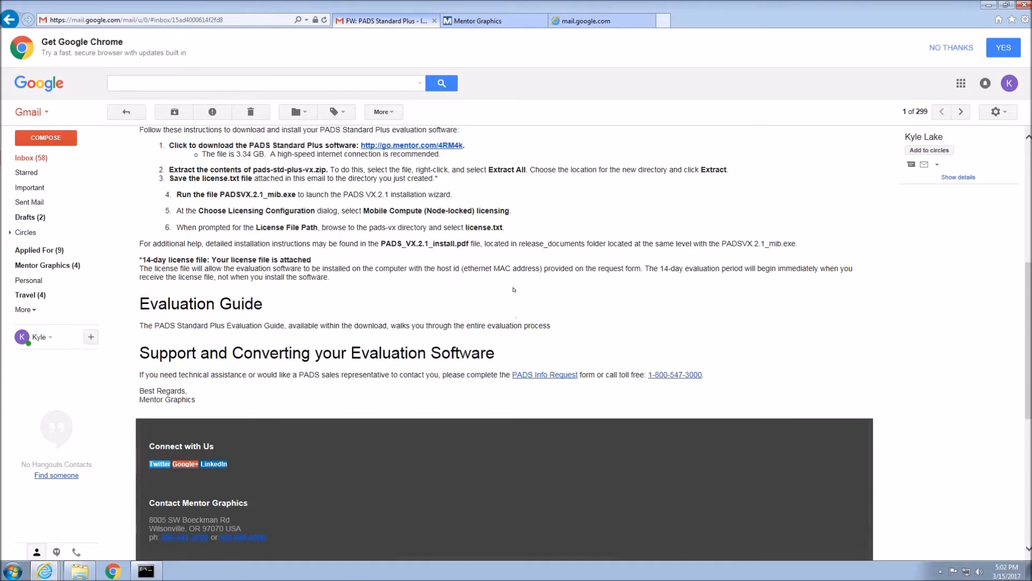
{"action": "scroll", "scroll_direction": "down", "scroll_amount": 3}
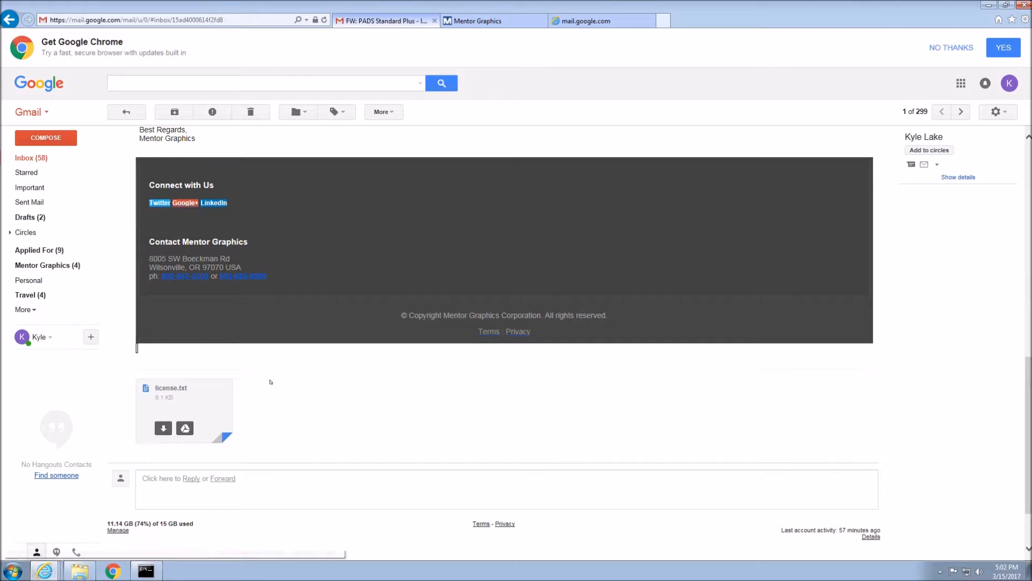
{"action": "left_click", "coordinate": [162, 428]}
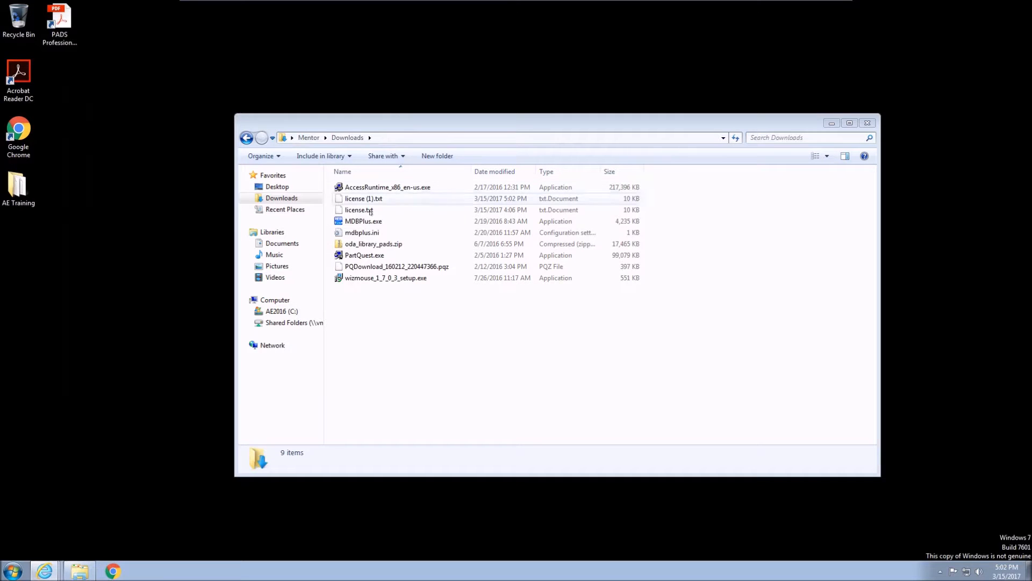
Browse C: > MentorGraphics > Install_fromhere > PADSVX.2.1_ESDM and select PADSVX.2.1_mib.exe
{"action": "left_click", "coordinate": [275, 311]}
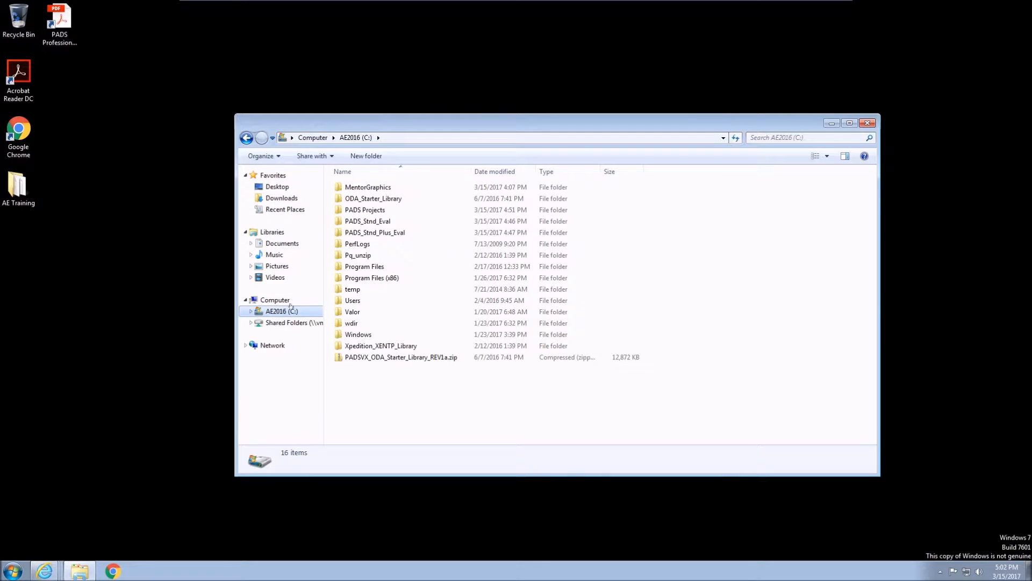
{"action": "double_click", "coordinate": [368, 187]}
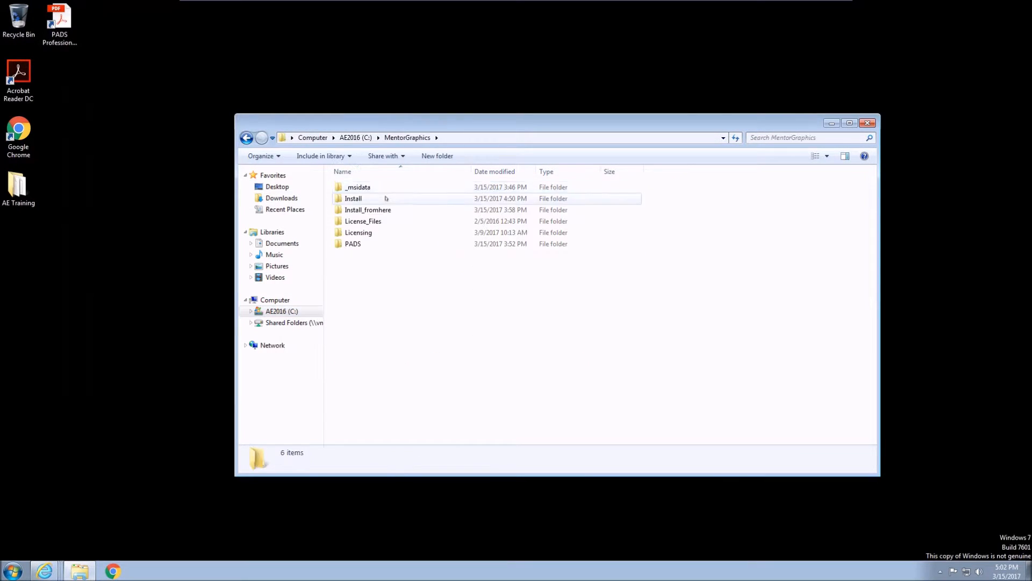
{"action": "double_click", "coordinate": [368, 209]}
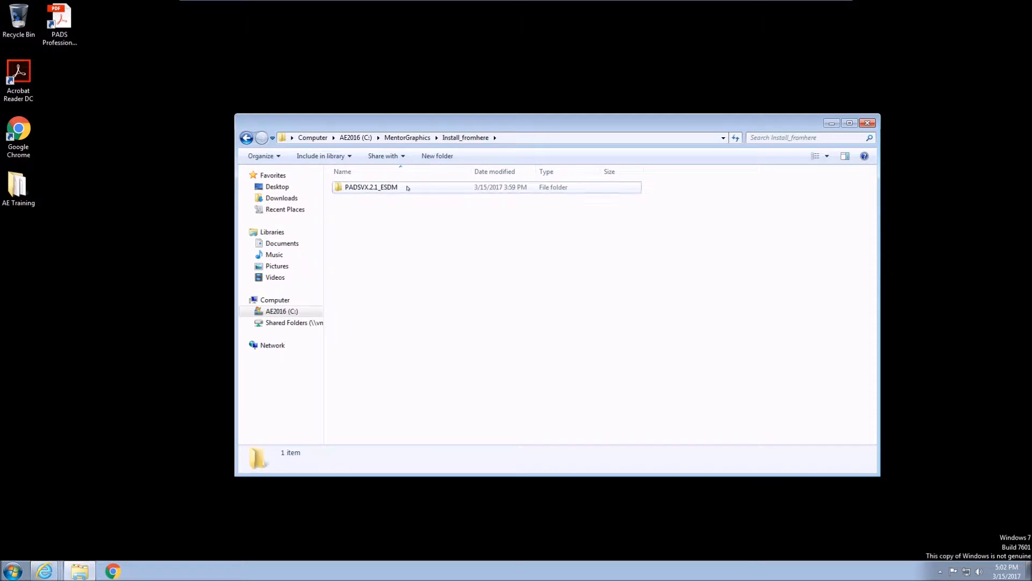
{"action": "double_click", "coordinate": [370, 186]}
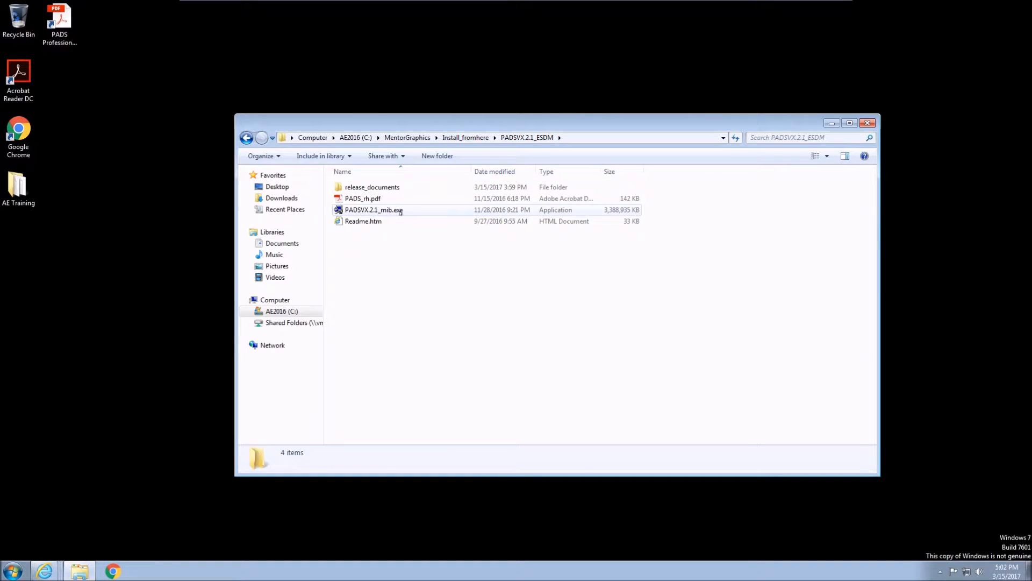
{"action": "left_click", "coordinate": [374, 209]}
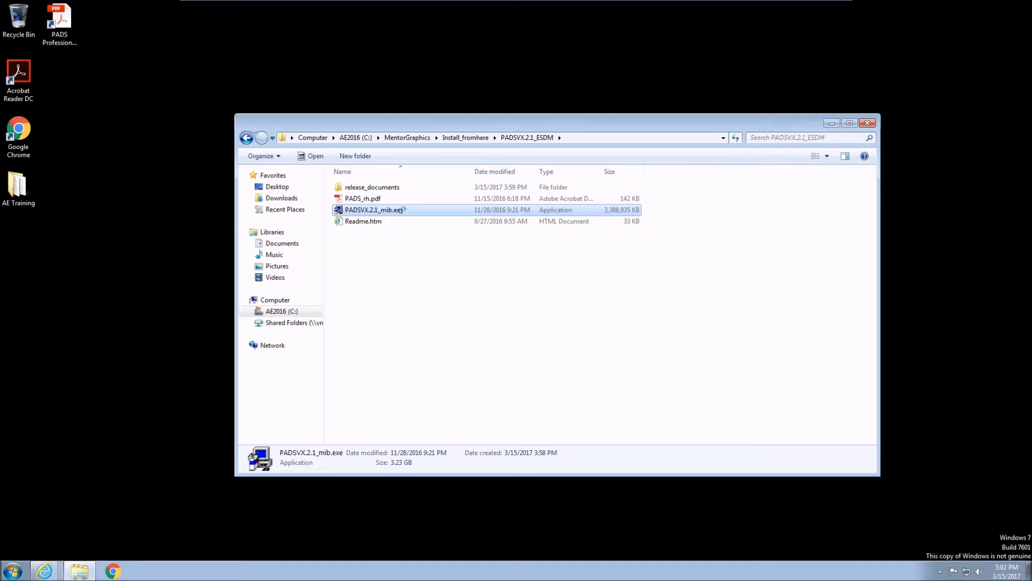
Launch PADSVX.2.1_mib.exe and choose Mobile Compute (Node-locked) licensing
{"action": "double_click", "coordinate": [375, 210]}
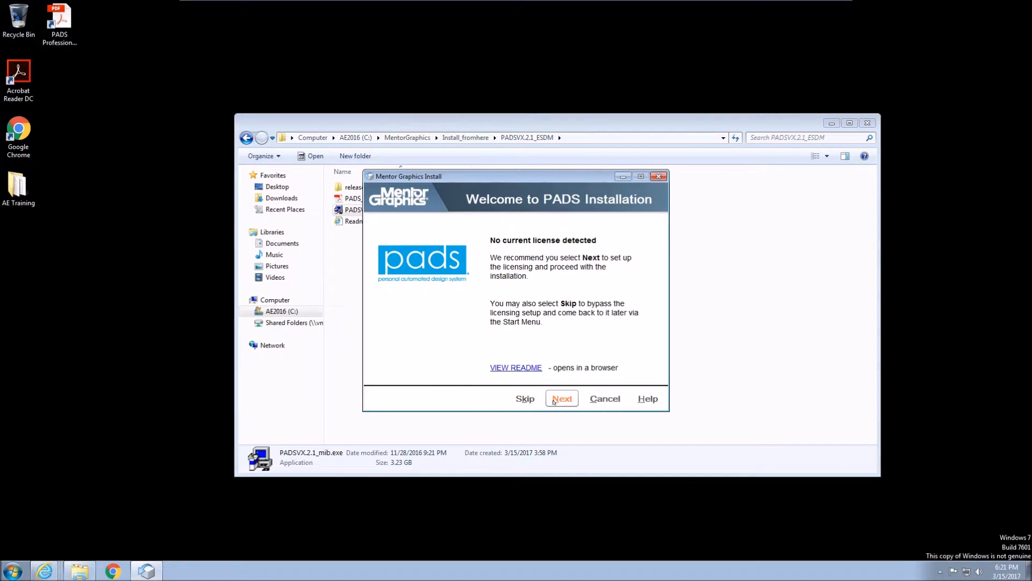
{"action": "left_click", "coordinate": [561, 398]}
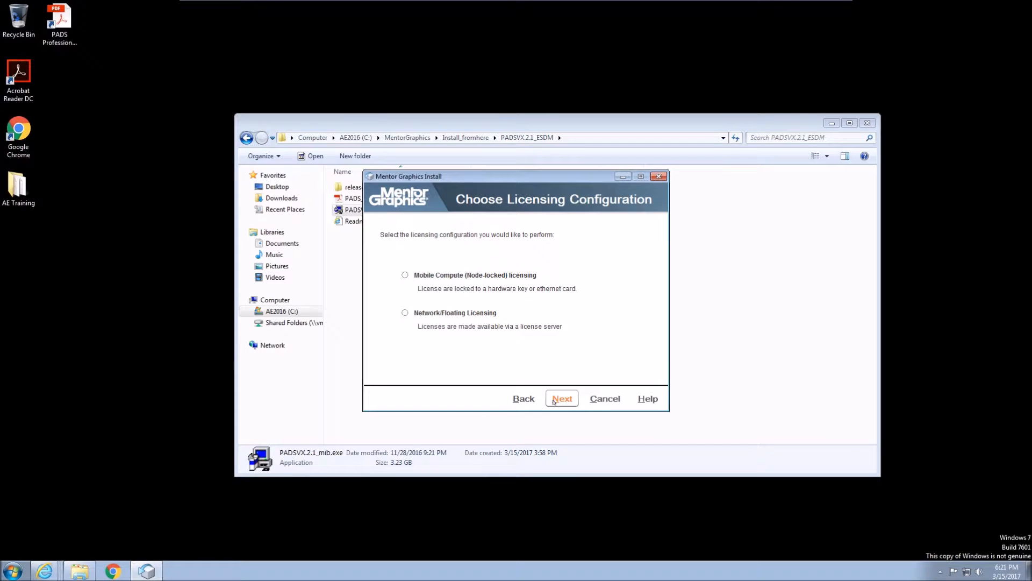
{"action": "left_click", "coordinate": [405, 275]}
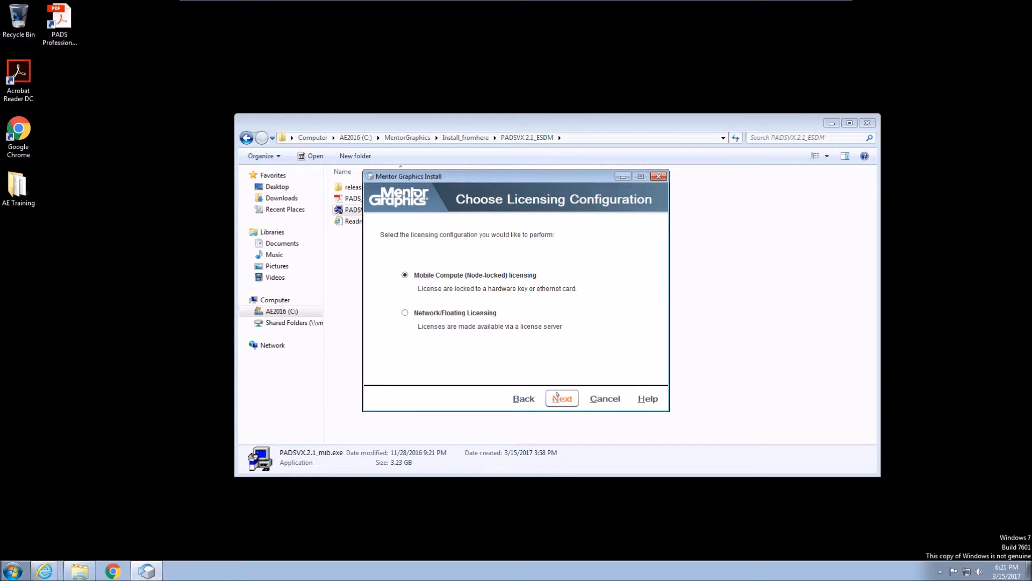
{"action": "mouse_move", "coordinate": [560, 396]}
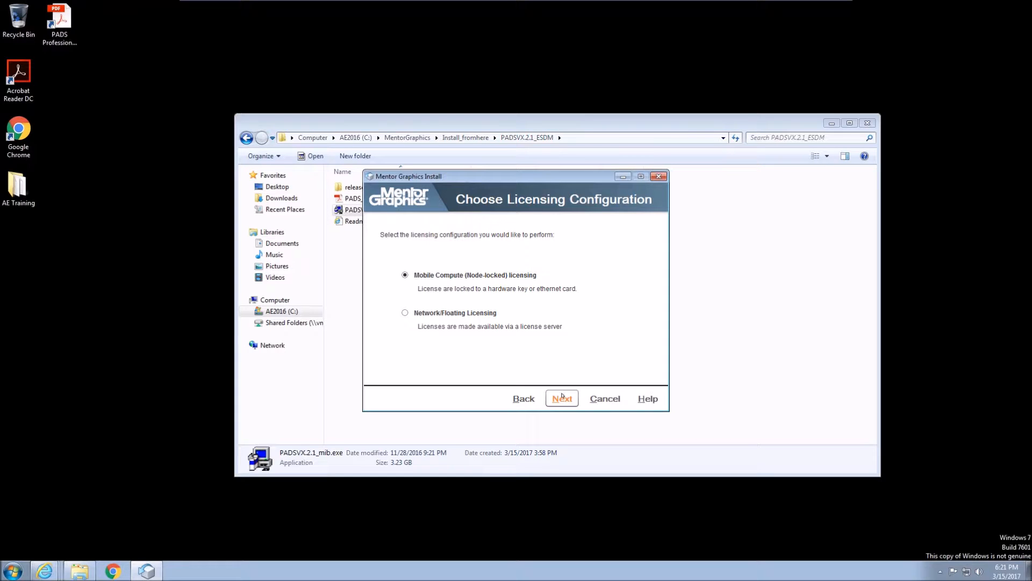
{"action": "left_click", "coordinate": [561, 399]}
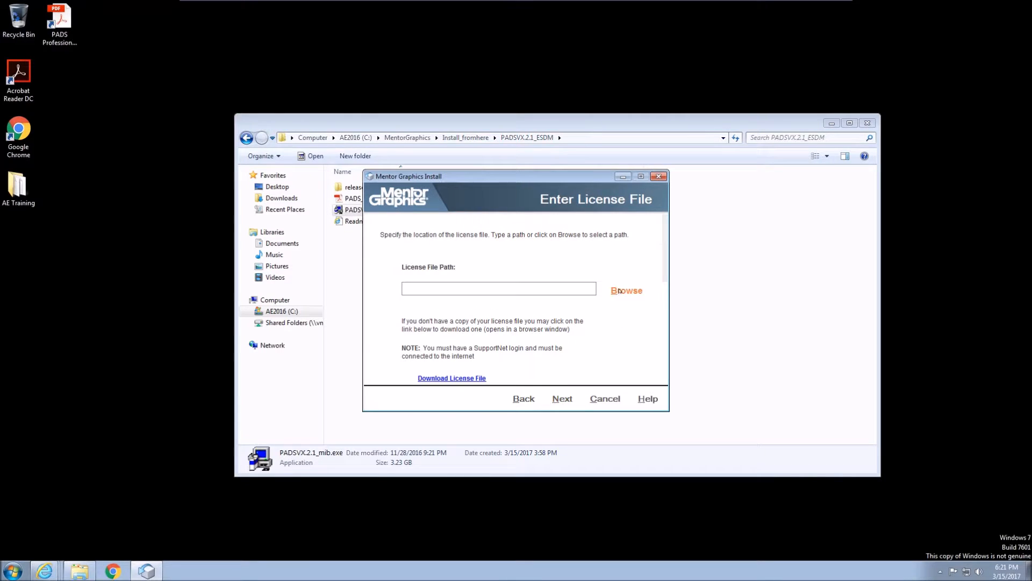
Set the license file to Z:\Vmware_shared\license.txt and APPEND it to the existing file
{"action": "left_click", "coordinate": [625, 290]}
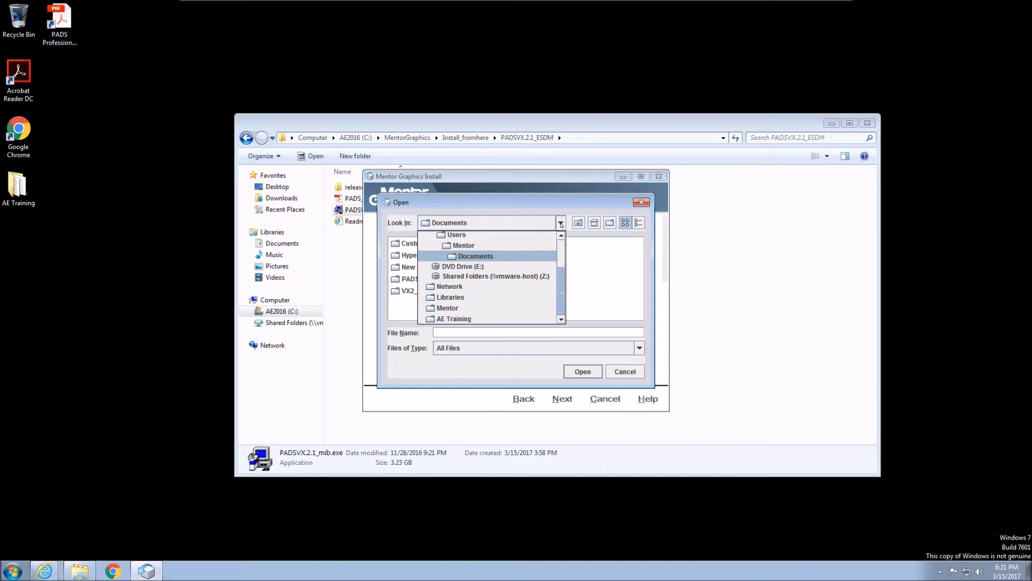
{"action": "left_click", "coordinate": [496, 276]}
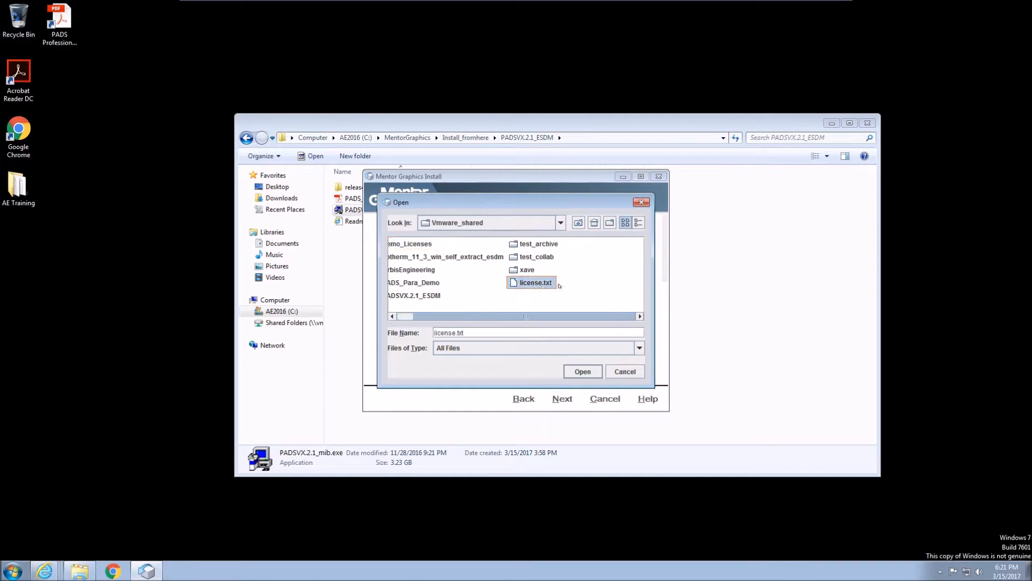
{"action": "left_click", "coordinate": [581, 370]}
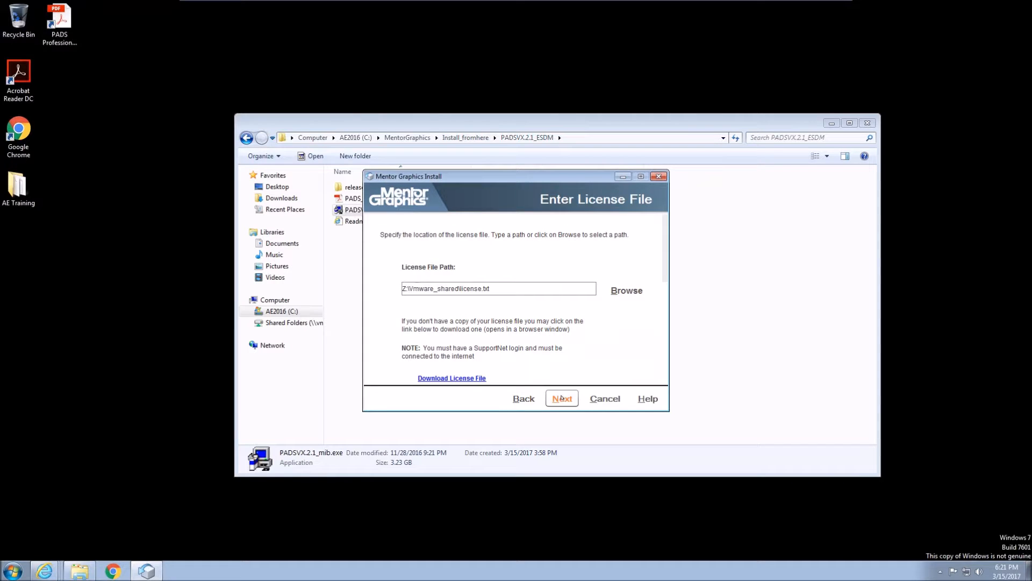
{"action": "left_click", "coordinate": [561, 399]}
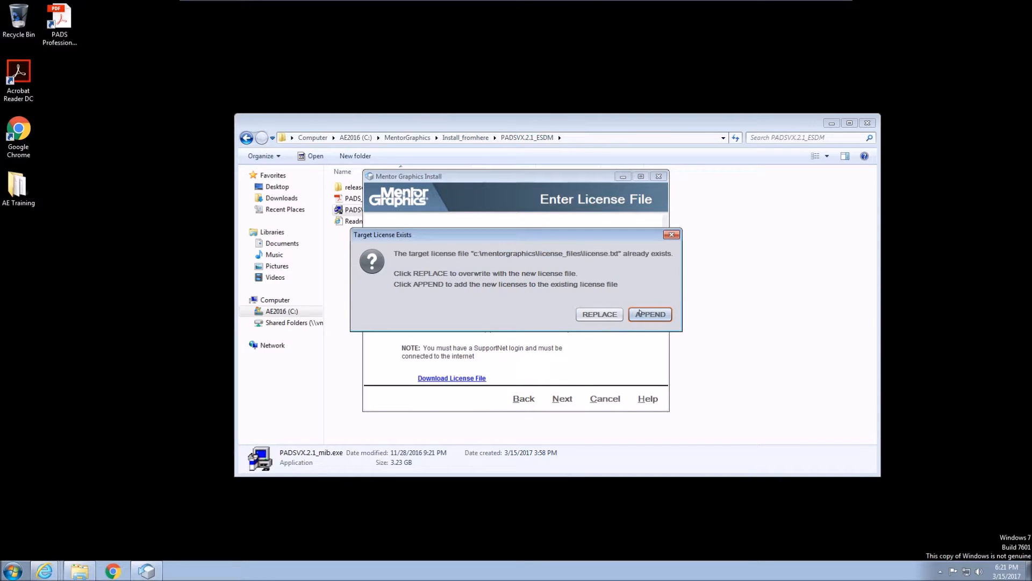
{"action": "left_click", "coordinate": [649, 313]}
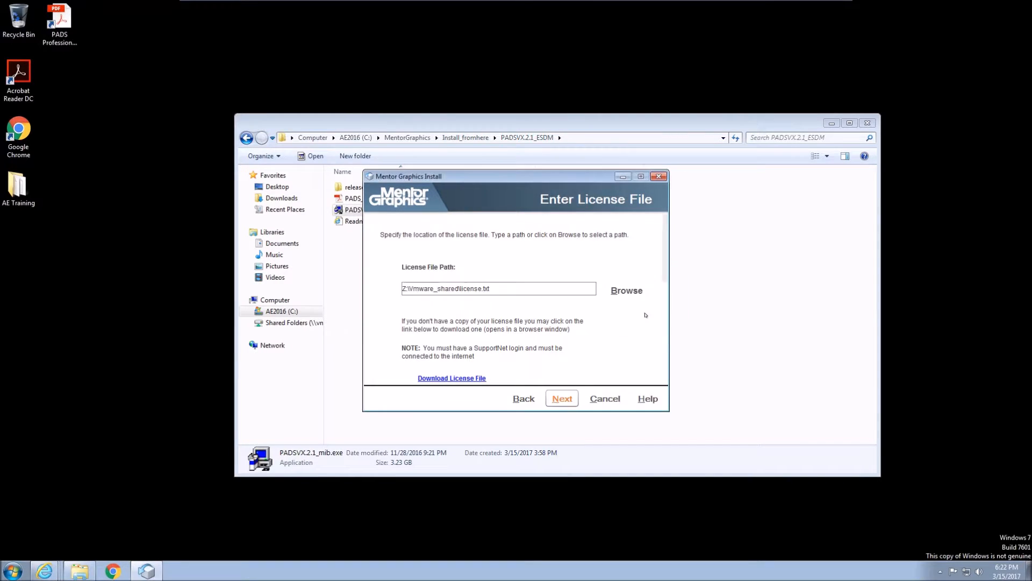
Advance past Enter License File and Licensing Configuration Complete to close the licensing wizard
{"action": "left_click", "coordinate": [560, 399]}
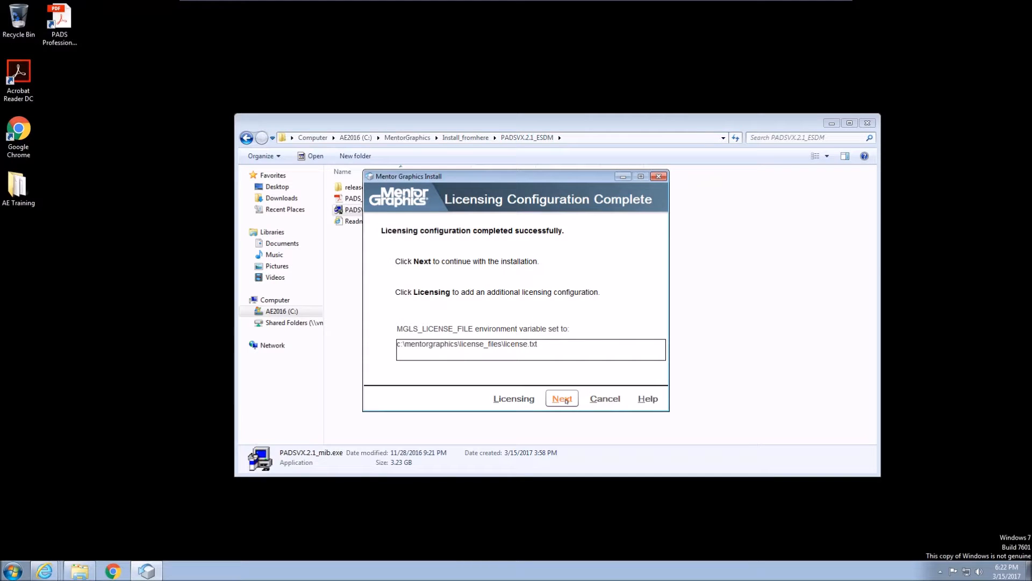
{"action": "left_click", "coordinate": [561, 398]}
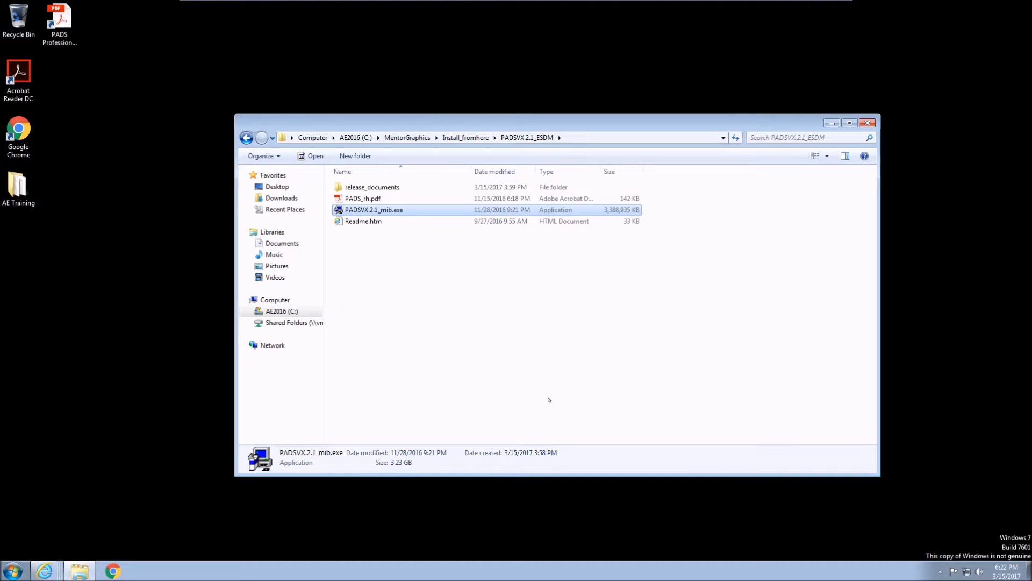
Relaunch the installer in Modify mode and review Product Selection and the C:\MentorGraphics target path
{"action": "double_click", "coordinate": [373, 209]}
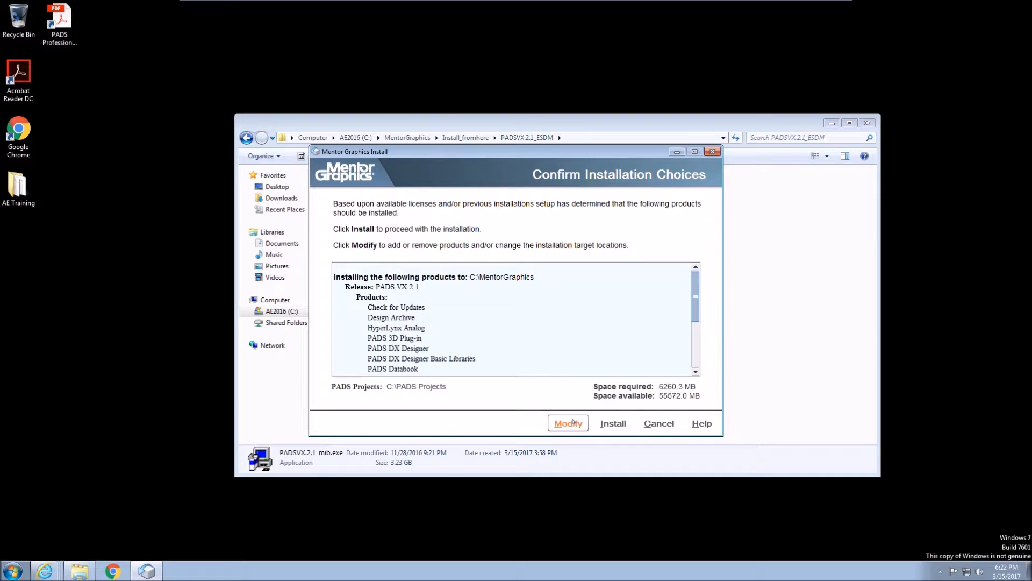
{"action": "left_click", "coordinate": [566, 423]}
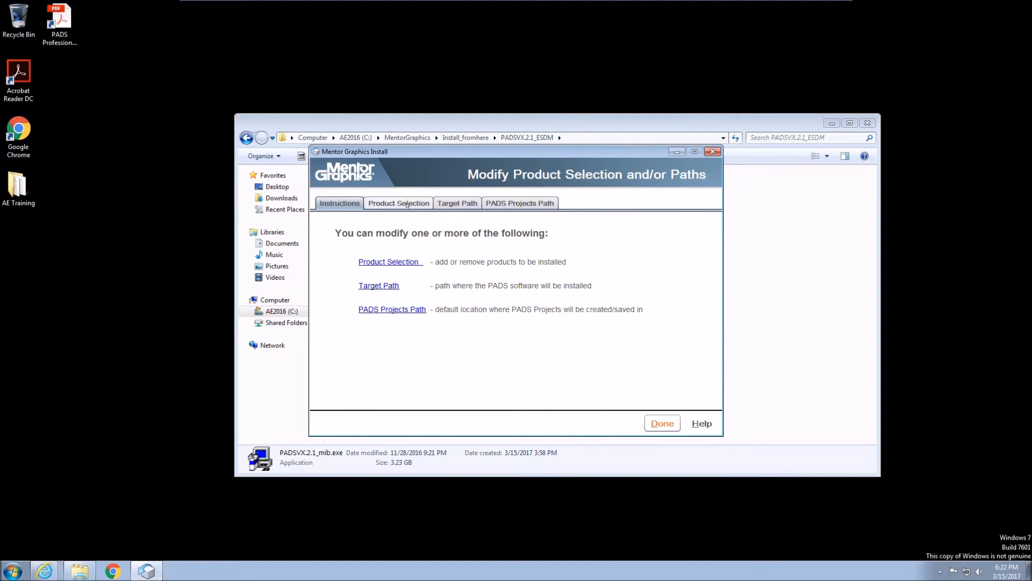
{"action": "left_click", "coordinate": [398, 202]}
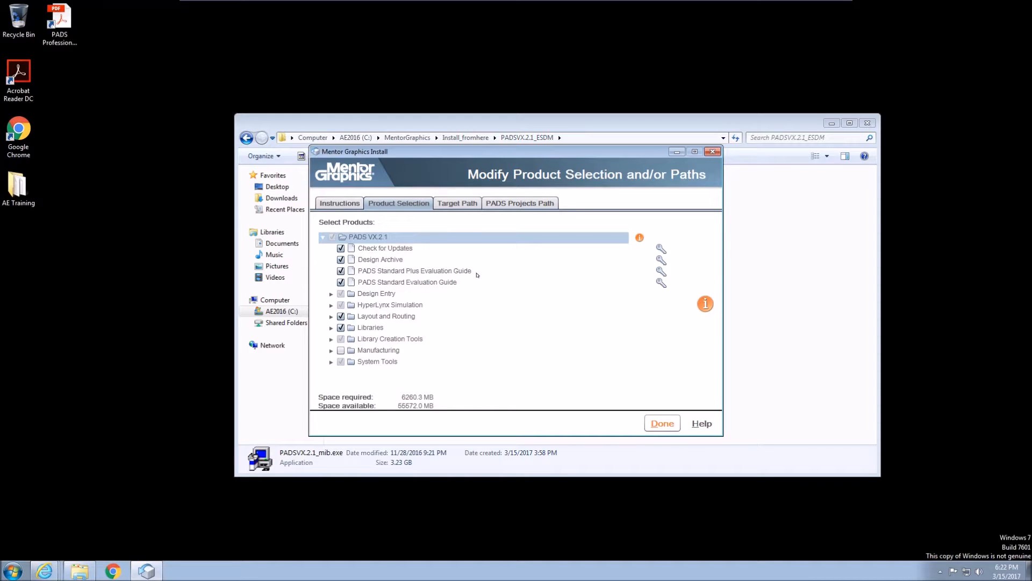
{"action": "left_click", "coordinate": [456, 203]}
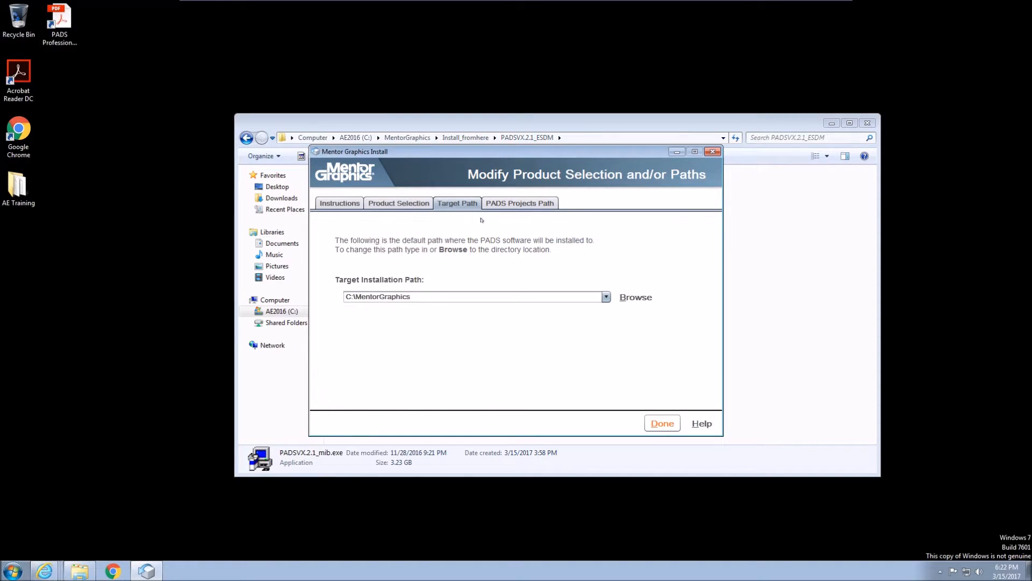
Change the install folder to C:\MentorGraphics\PADS\PADSVX_2_2 and confirm with Done
{"action": "left_click", "coordinate": [635, 296]}
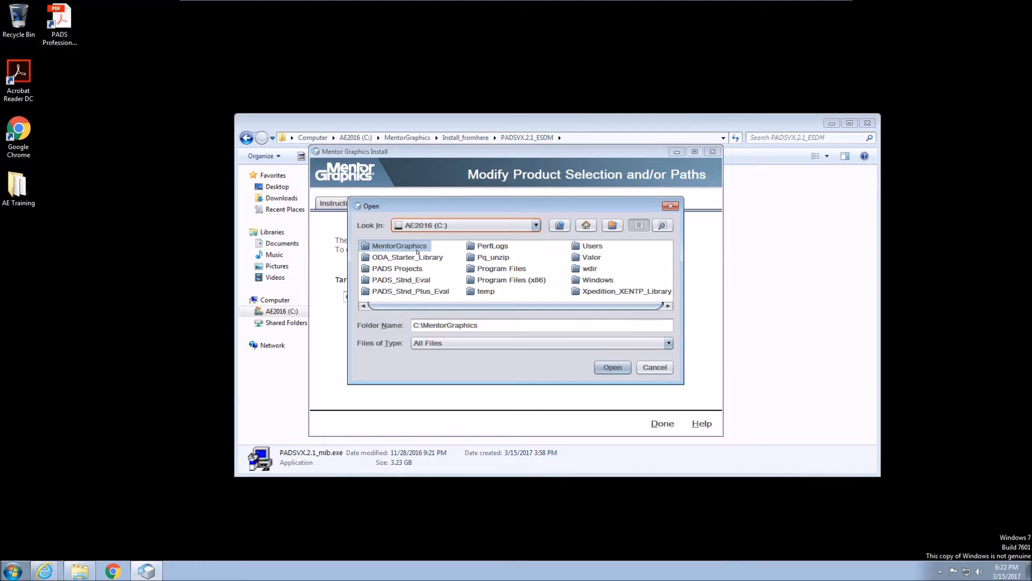
{"action": "double_click", "coordinate": [397, 245]}
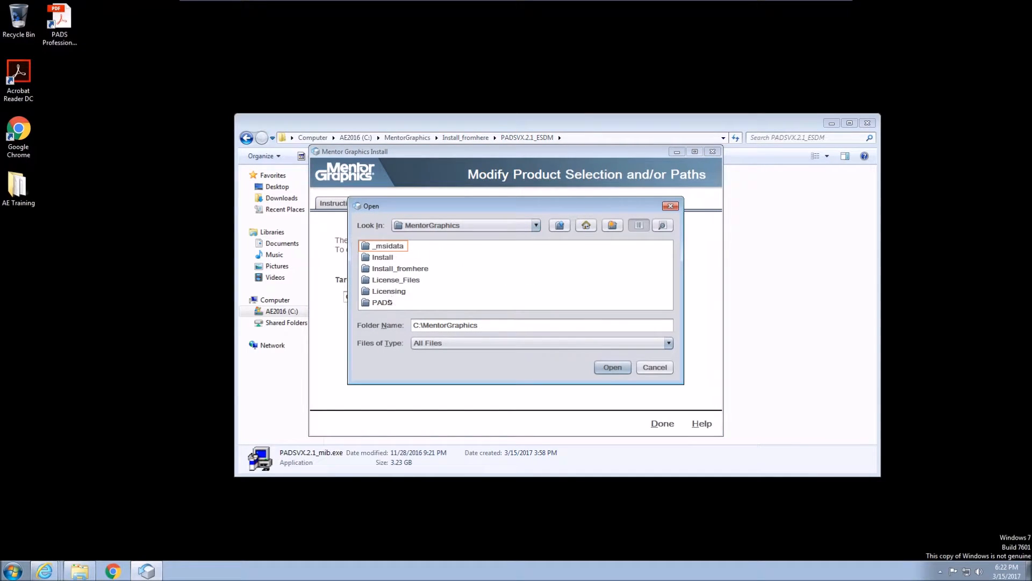
{"action": "double_click", "coordinate": [382, 302]}
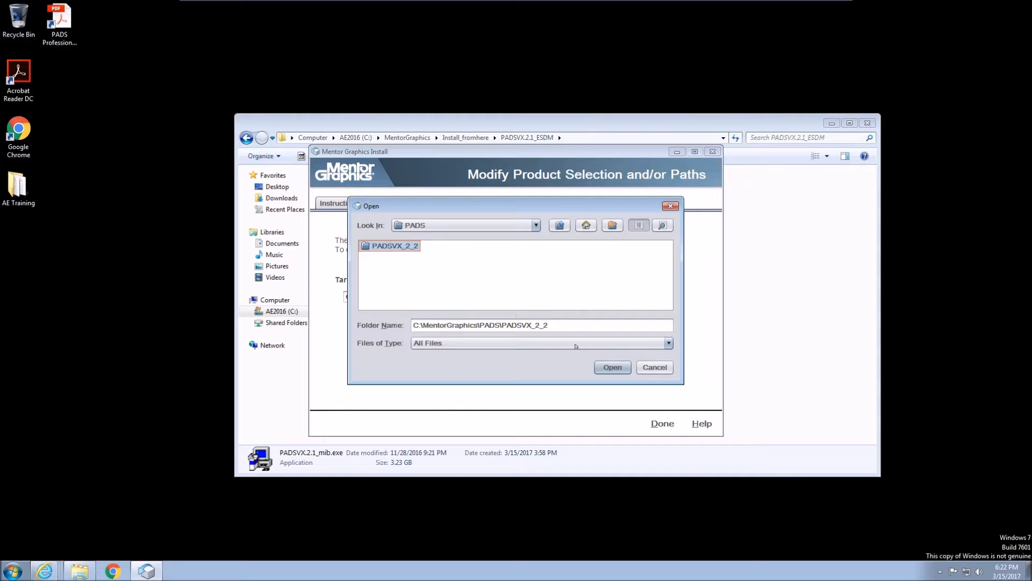
{"action": "left_click", "coordinate": [610, 367]}
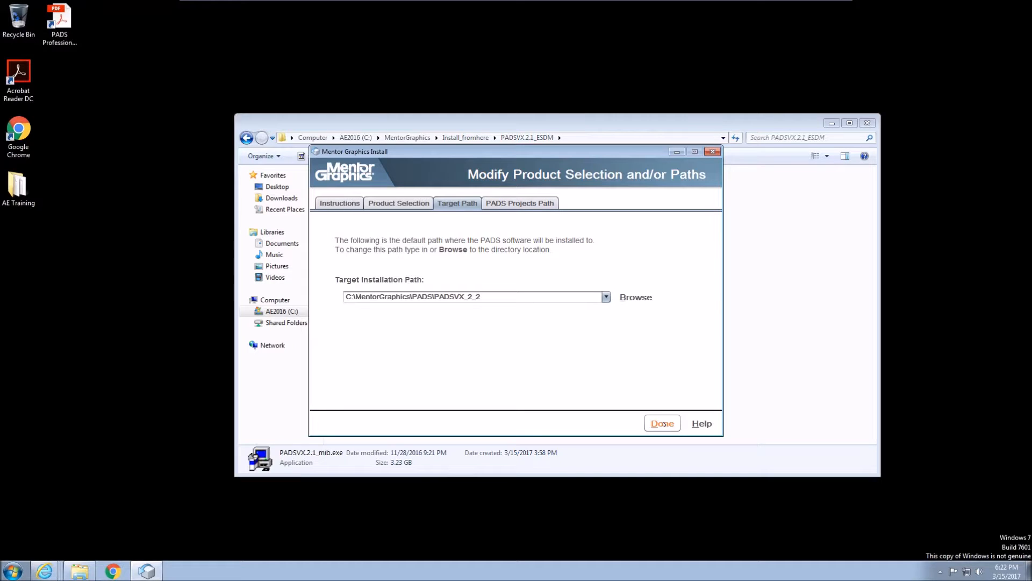
{"action": "left_click", "coordinate": [661, 422]}
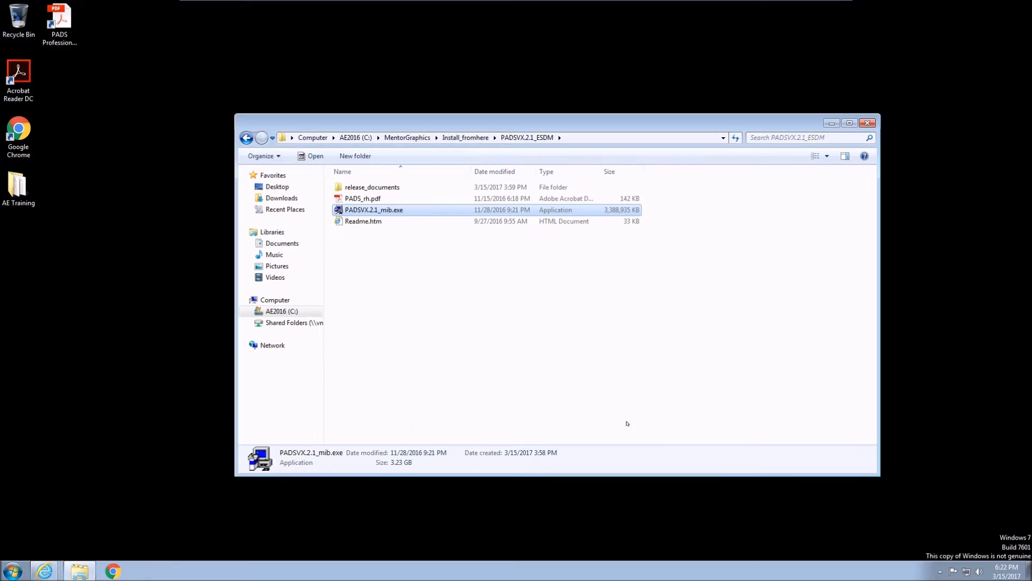
Finish the PADS VX.2.1 installation with registration set to 'at a later time'
{"action": "double_click", "coordinate": [374, 209]}
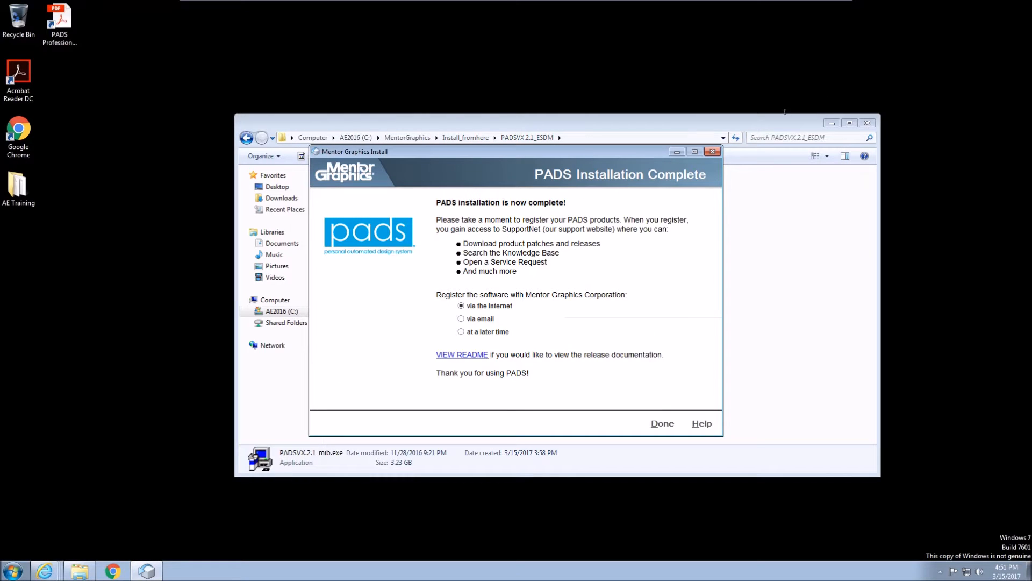
{"action": "mouse_move", "coordinate": [653, 420]}
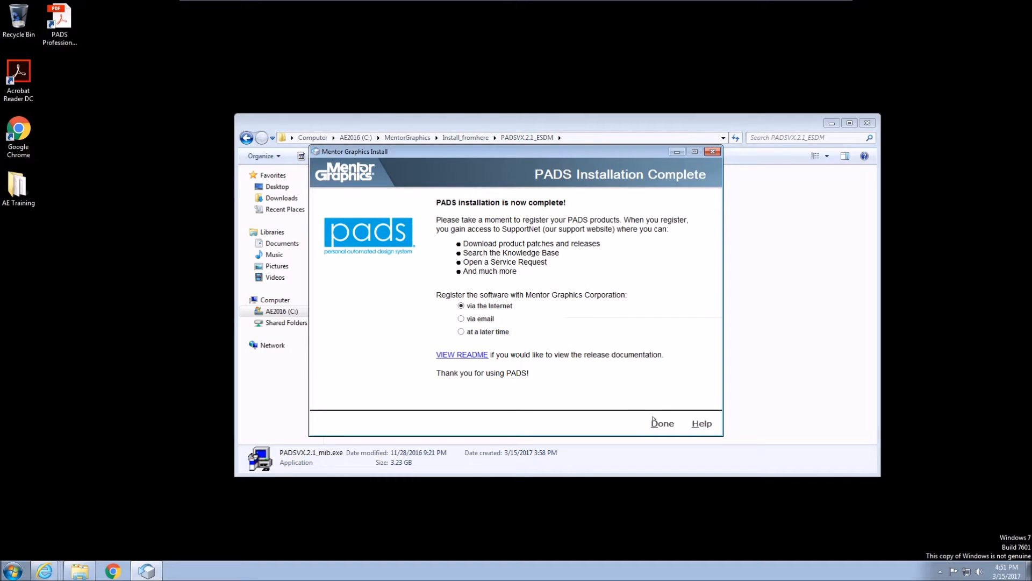
{"action": "left_click", "coordinate": [460, 331]}
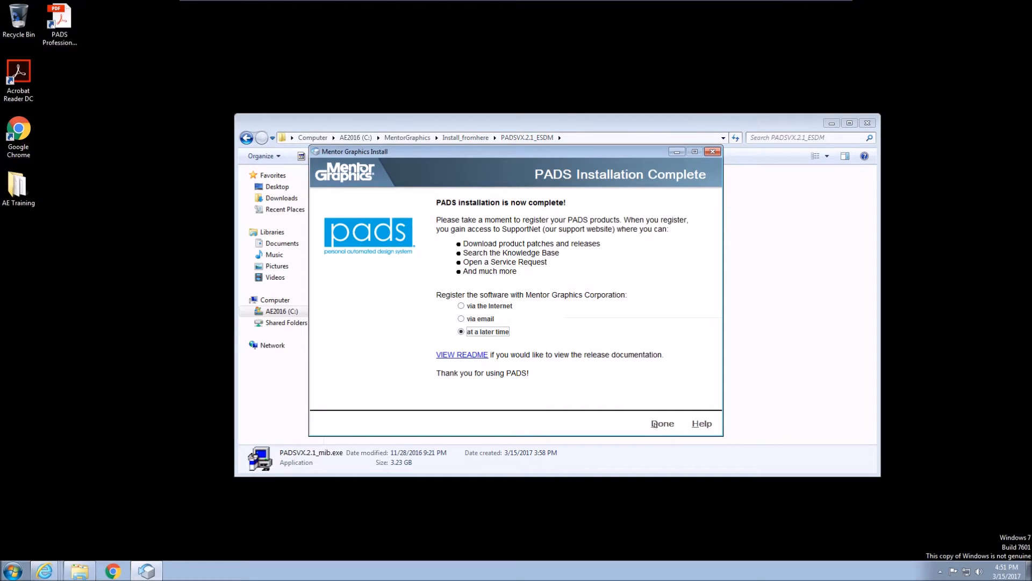
{"action": "left_click", "coordinate": [661, 423]}
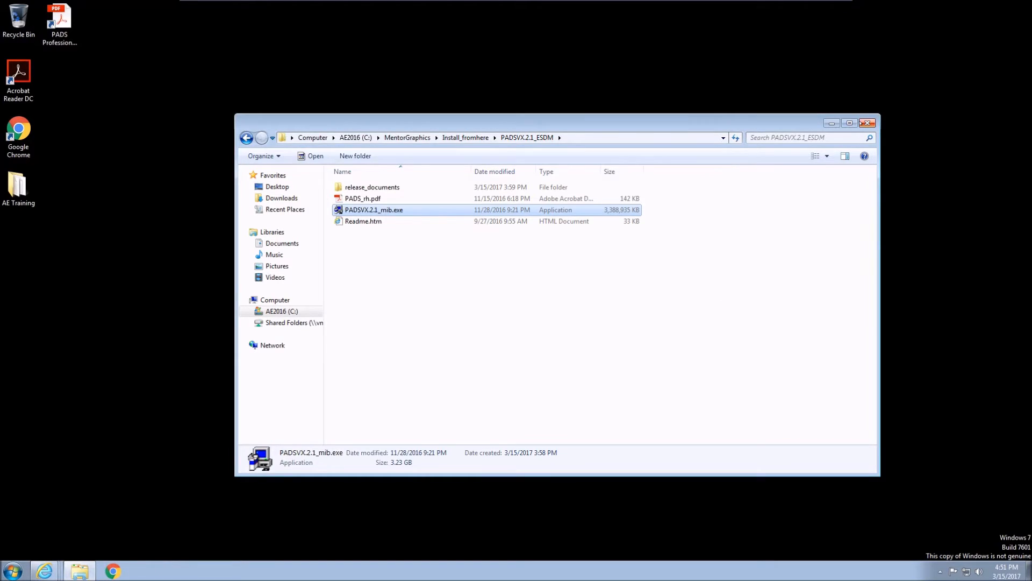
Close Explorer and launch PADS DX Designer VX.2.1 from PADS VX.2.1 > Design Entry
{"action": "left_click", "coordinate": [867, 123]}
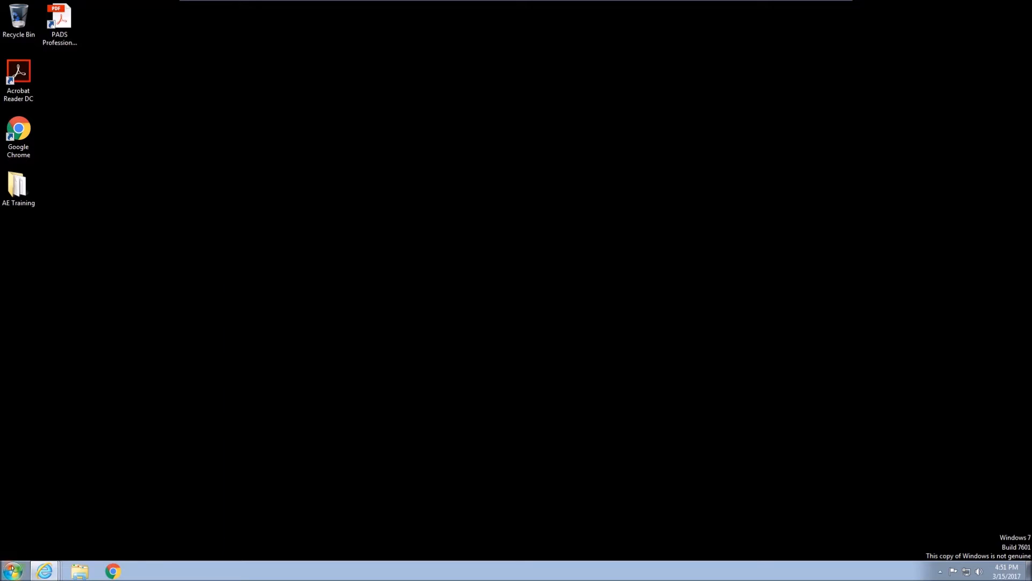
{"action": "left_click", "coordinate": [12, 570]}
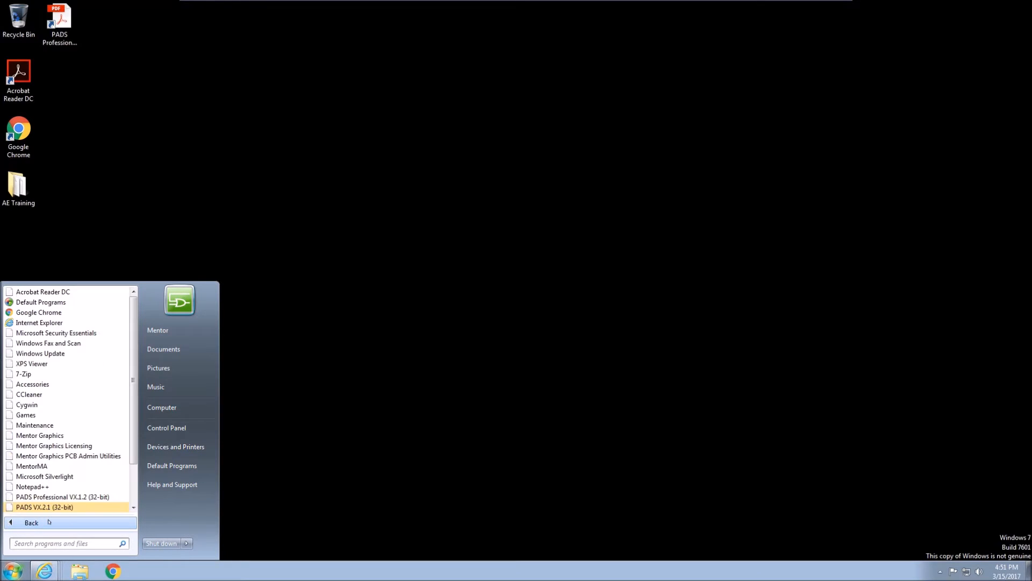
{"action": "left_click", "coordinate": [44, 506]}
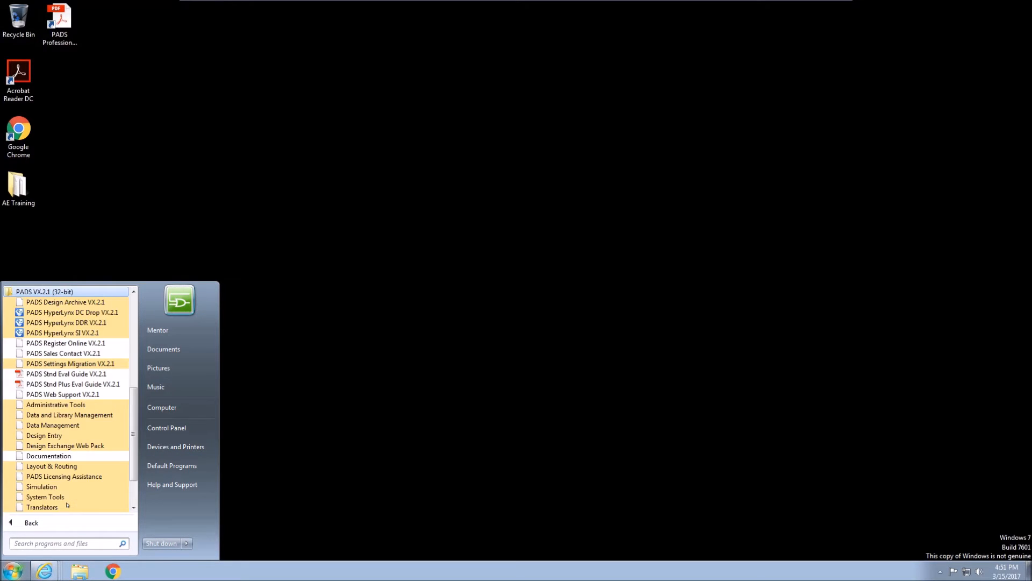
{"action": "left_click", "coordinate": [44, 435]}
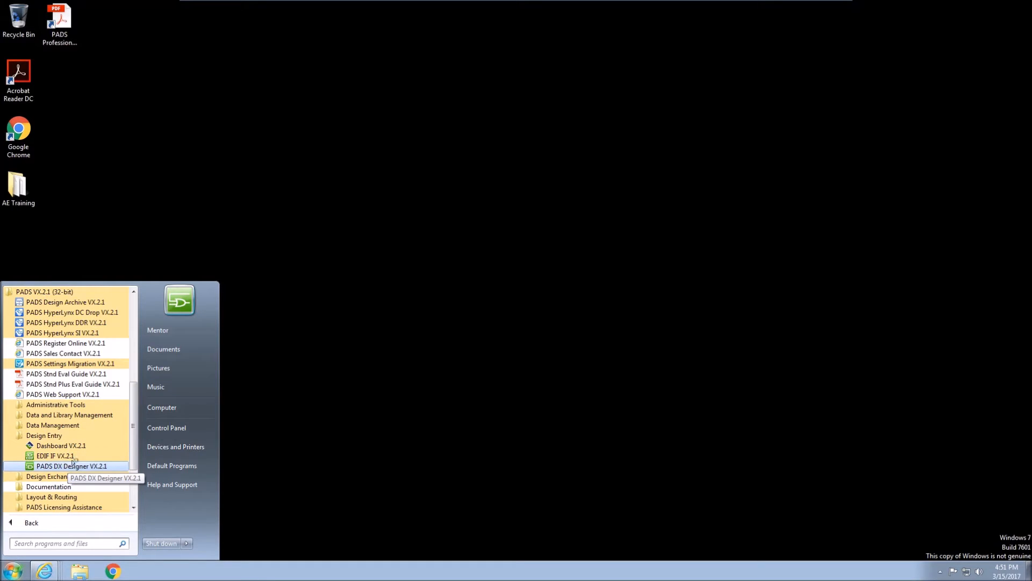
{"action": "left_click", "coordinate": [71, 466]}
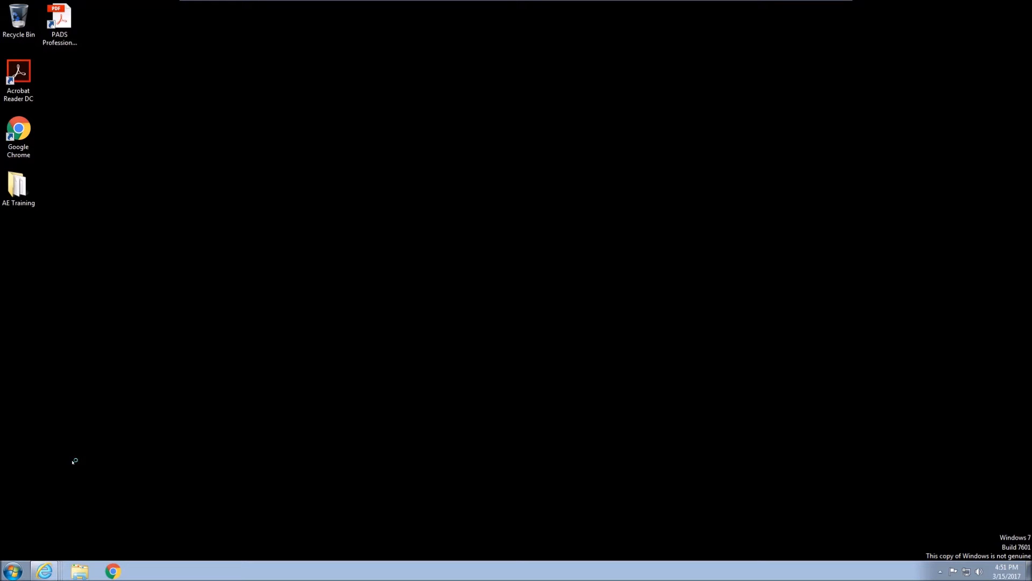
{"action": "mouse_move", "coordinate": [72, 463]}
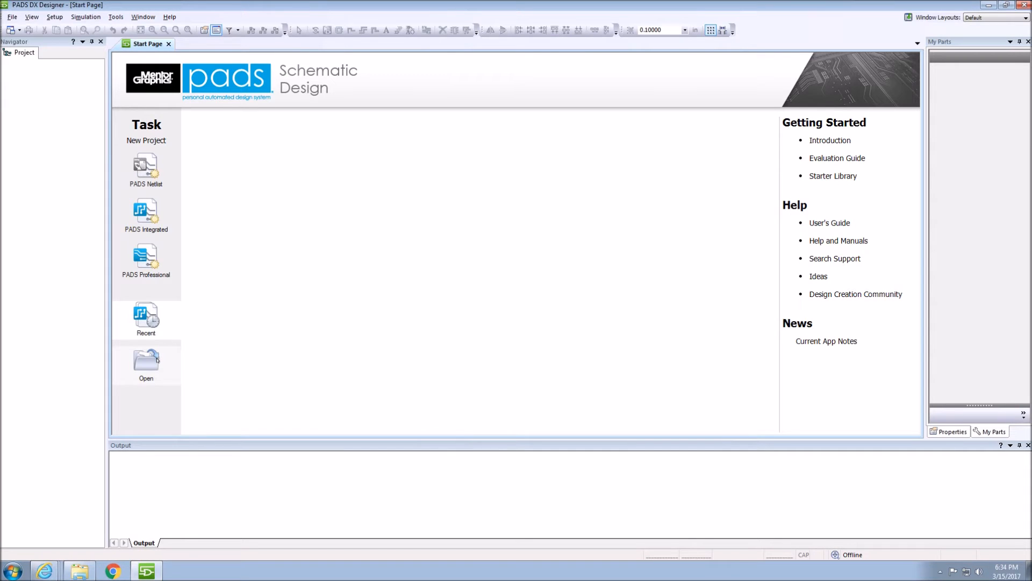
Open Lesson1.prj from C:\PADS_Stnd_Plus_Eval\PADSVX.2.1\Lesson1 in DX Designer
{"action": "left_click", "coordinate": [146, 362]}
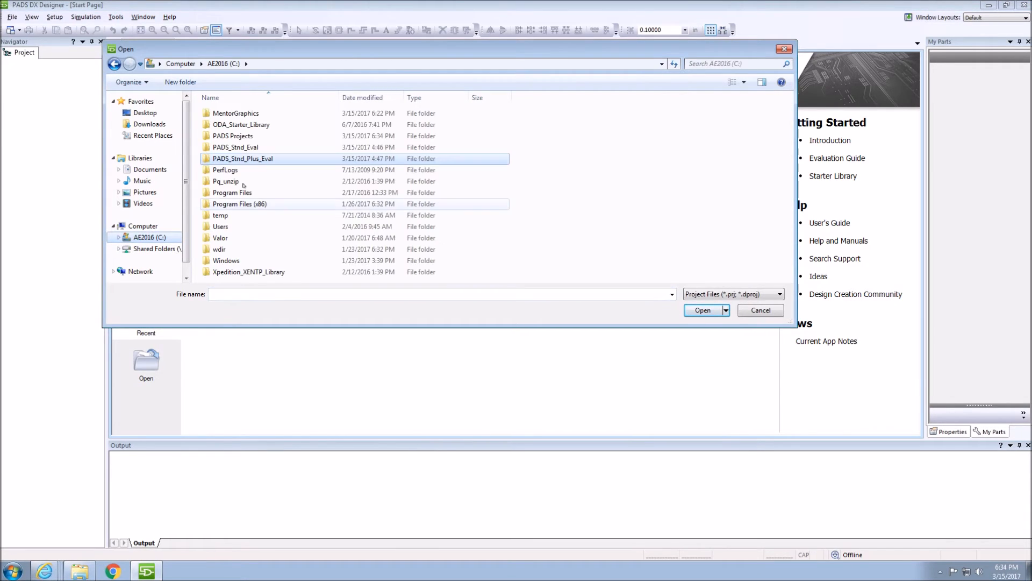
{"action": "double_click", "coordinate": [242, 158]}
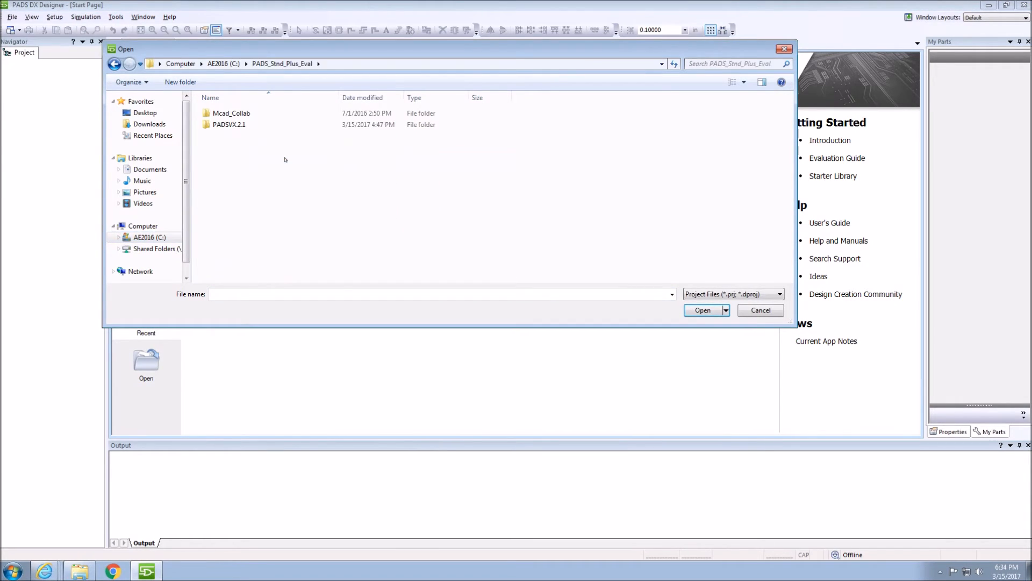
{"action": "double_click", "coordinate": [229, 125]}
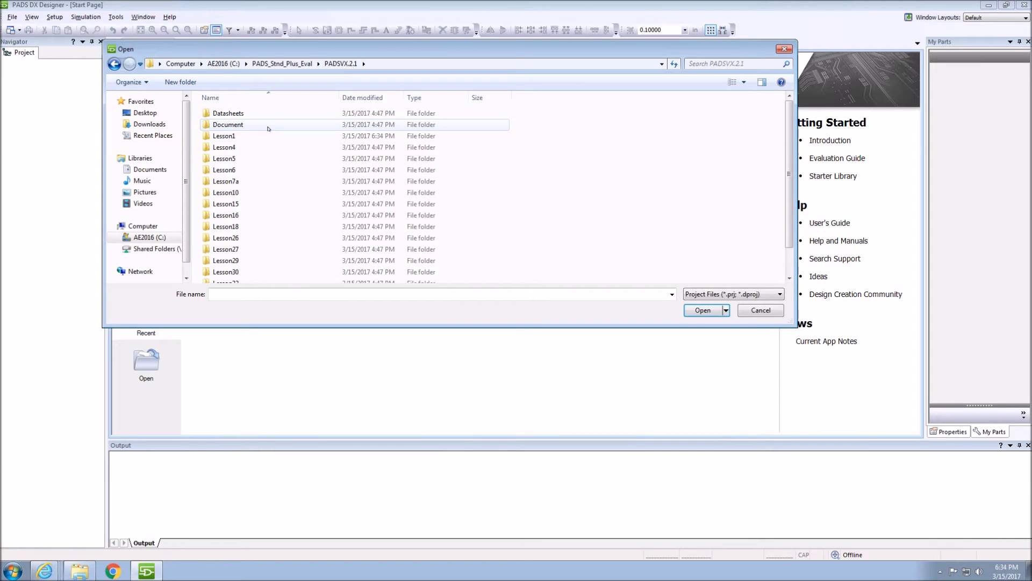
{"action": "double_click", "coordinate": [224, 136]}
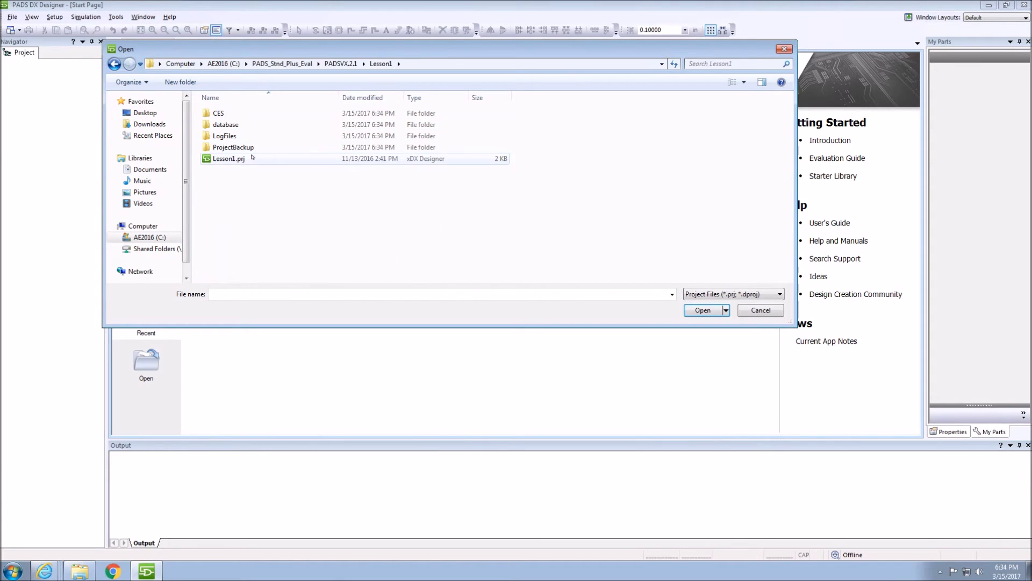
{"action": "left_click", "coordinate": [229, 158]}
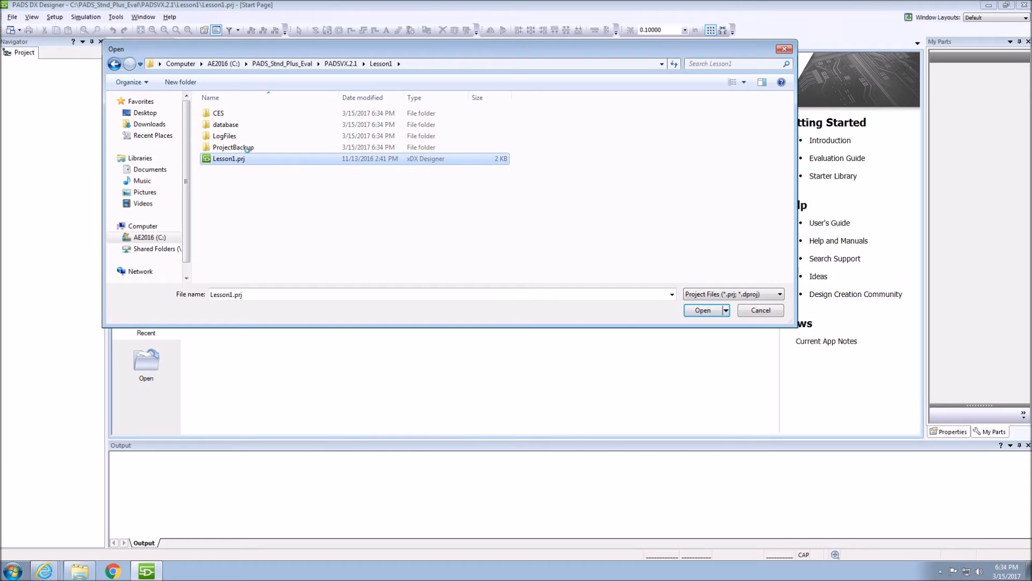
{"action": "left_click", "coordinate": [702, 310]}
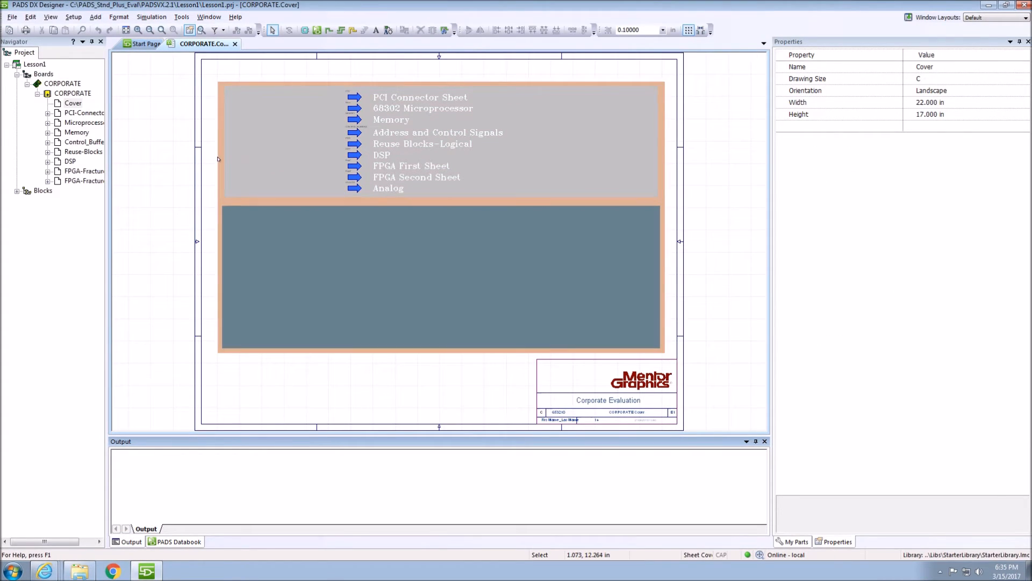
{"action": "mouse_move", "coordinate": [152, 298]}
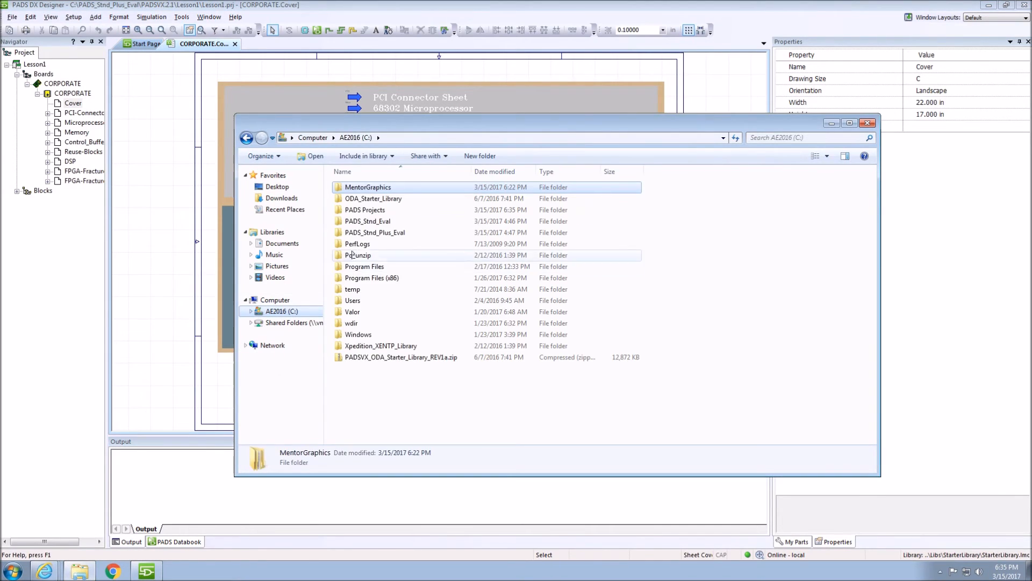
Browse to PADS_Stnd_Plus_Eval\PADSVX.2.1\Document and select the evaluation guide PDF
{"action": "double_click", "coordinate": [375, 232]}
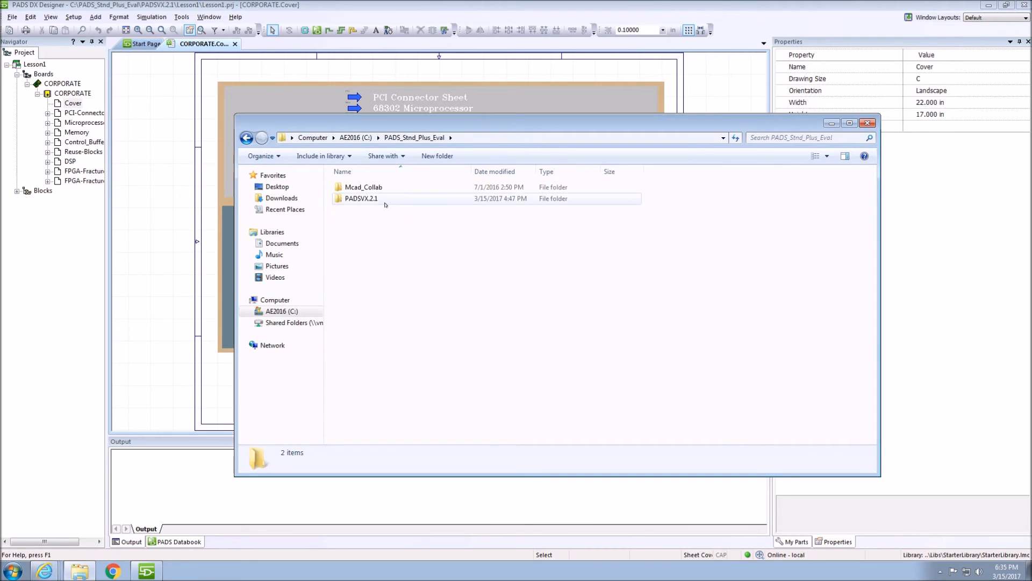
{"action": "double_click", "coordinate": [361, 199]}
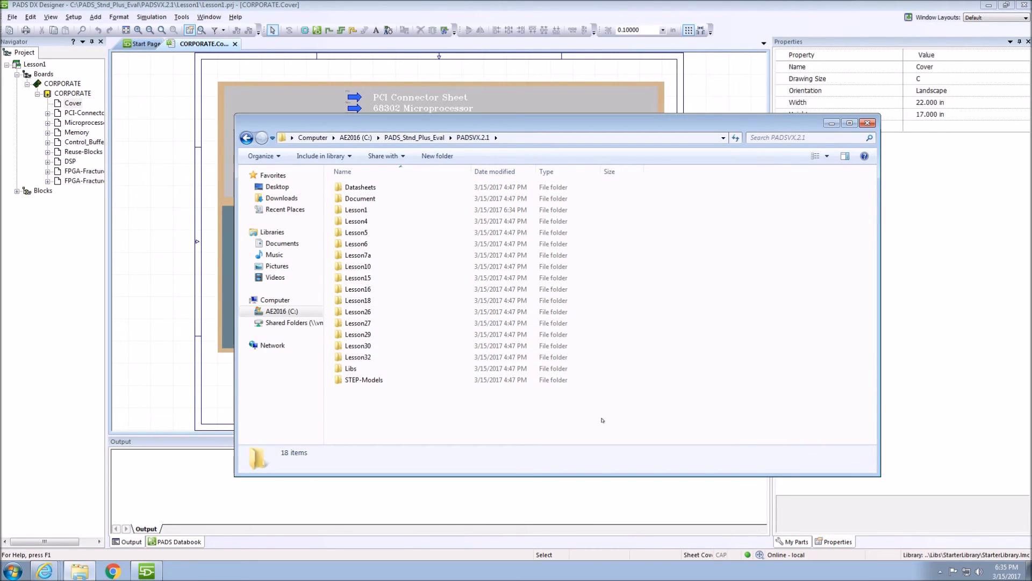
{"action": "left_click", "coordinate": [356, 244]}
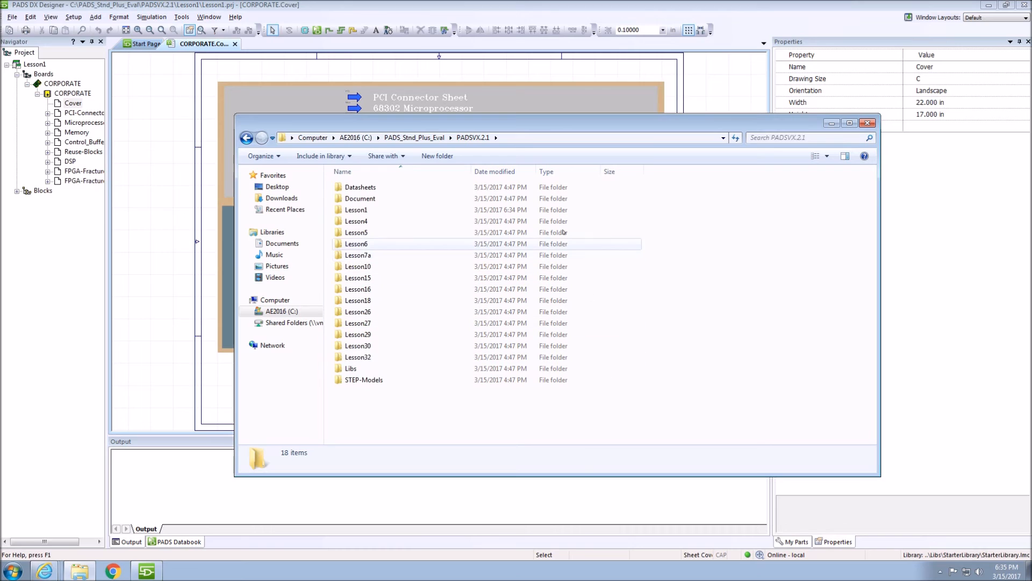
{"action": "double_click", "coordinate": [360, 199]}
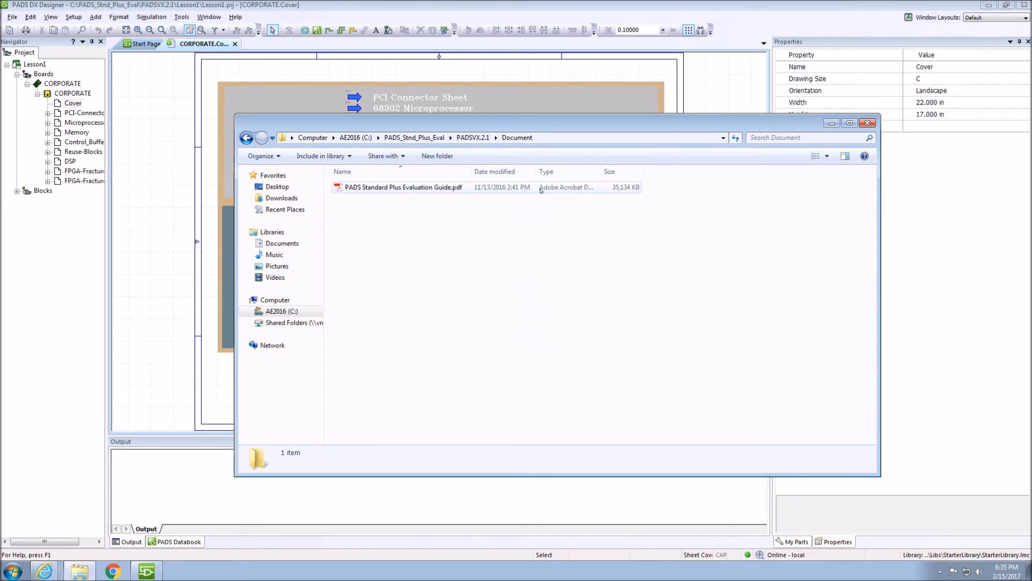
{"action": "left_click", "coordinate": [403, 187]}
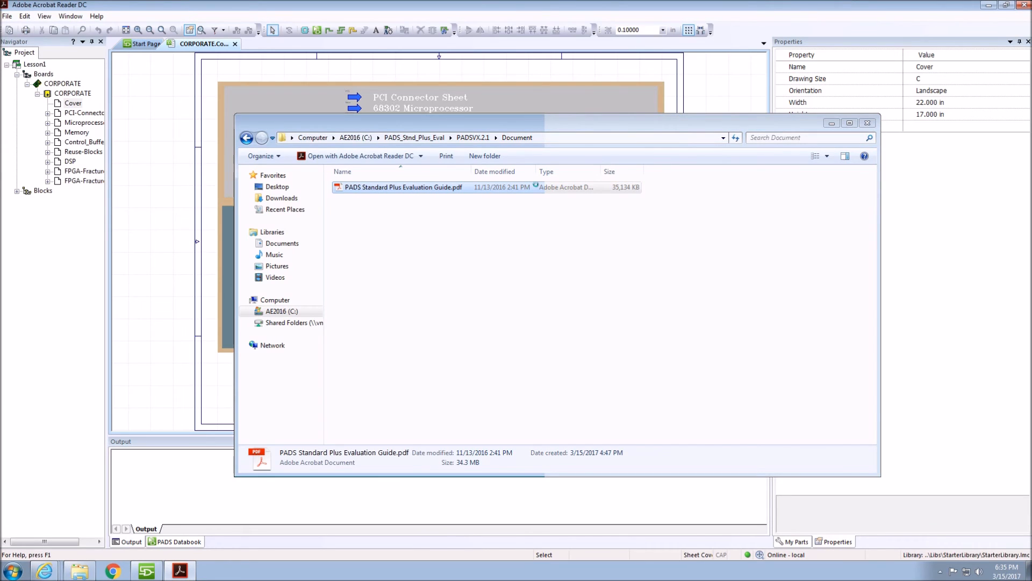
Open the PADS Standard Plus Evaluation Guide PDF and page forward to Contents
{"action": "double_click", "coordinate": [403, 187]}
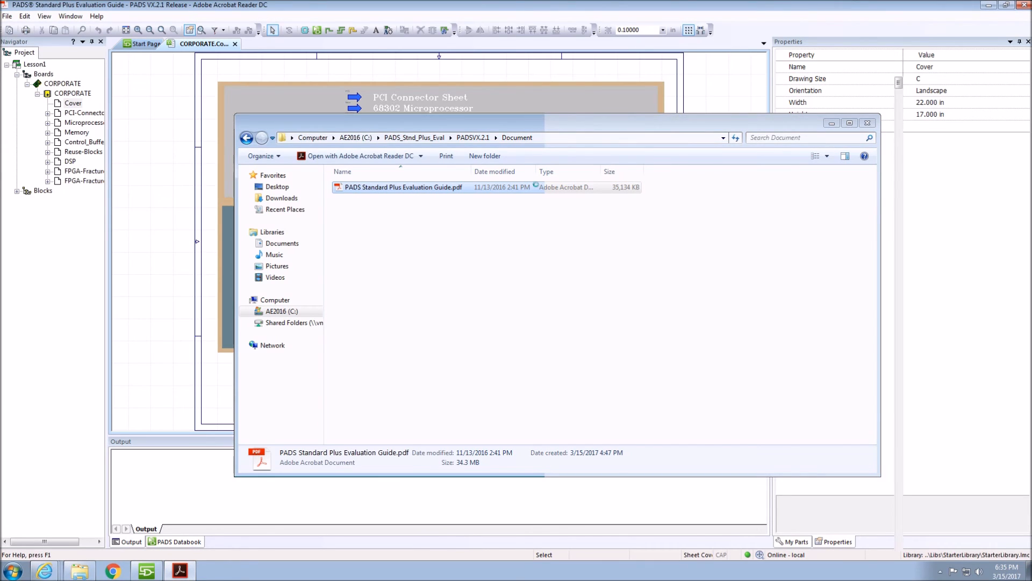
{"action": "double_click", "coordinate": [404, 187]}
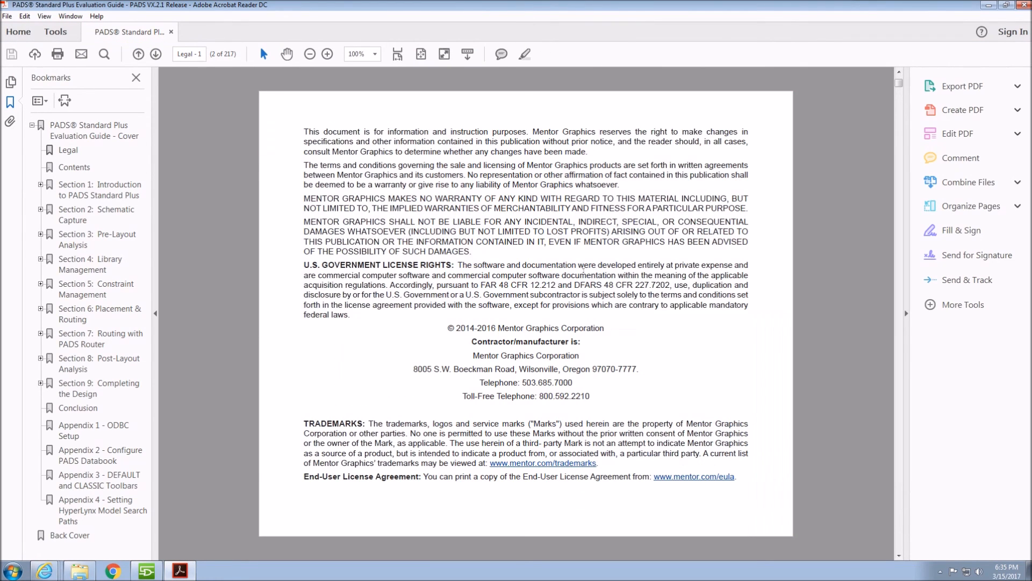
{"action": "left_click", "coordinate": [156, 54]}
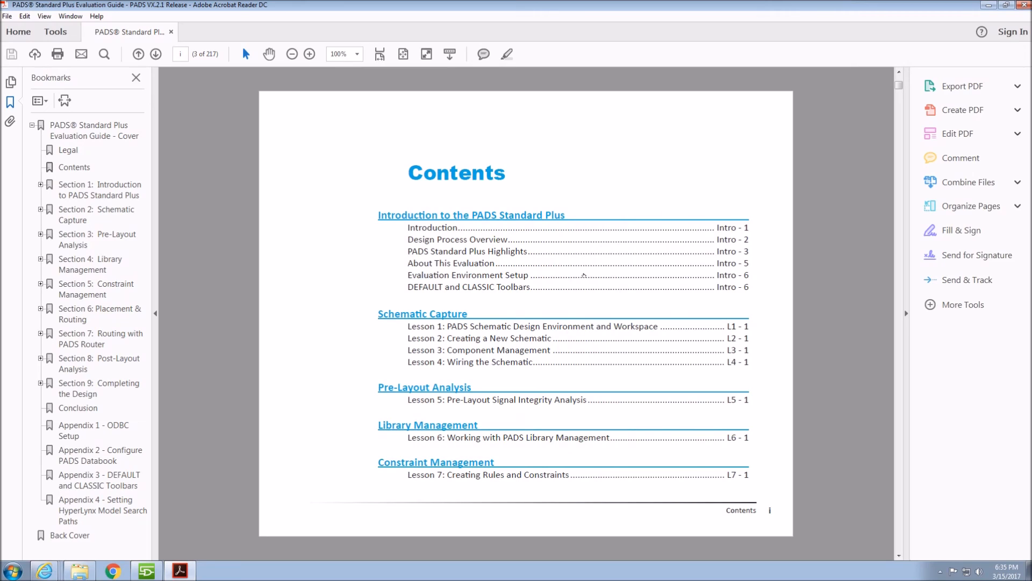